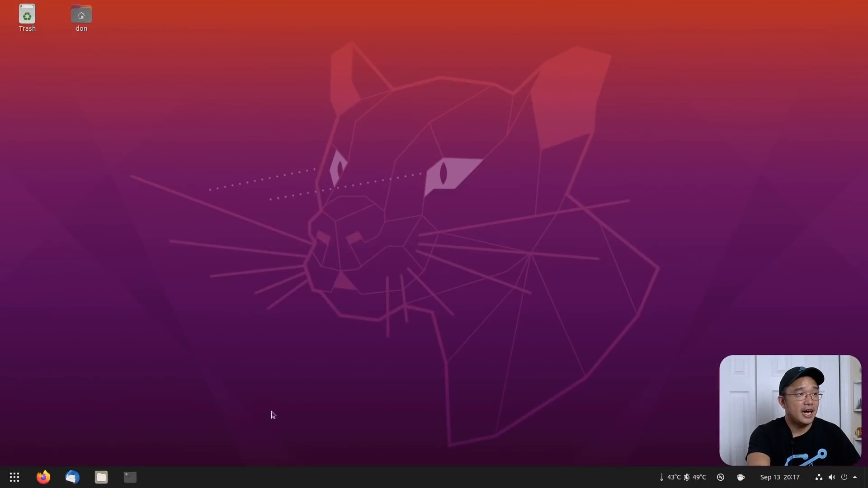
{"action": "mouse_move", "coordinate": [387, 309]}
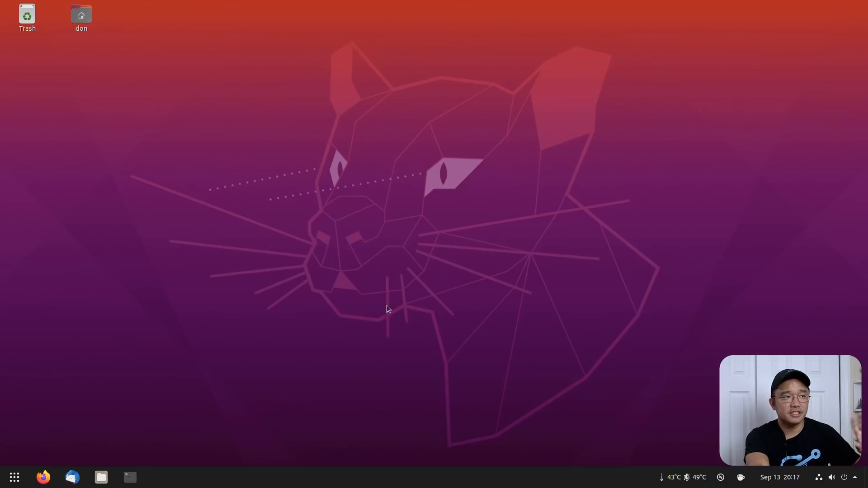
{"action": "mouse_move", "coordinate": [713, 455]}
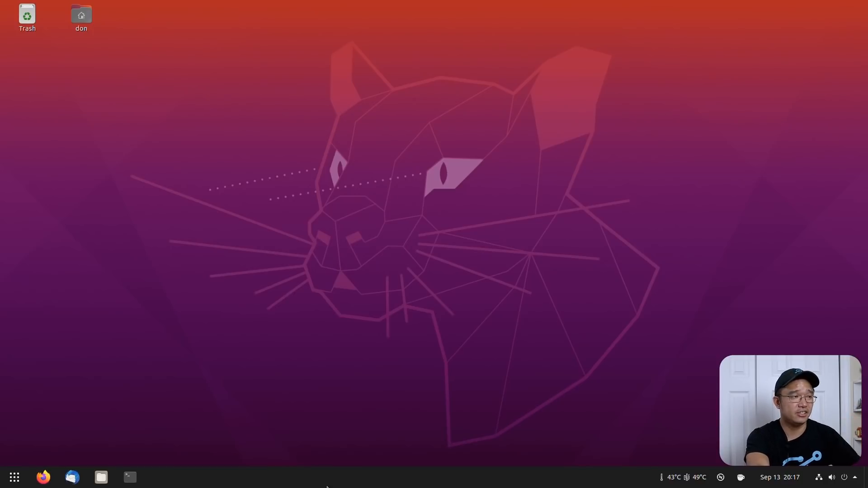
{"action": "mouse_move", "coordinate": [420, 257]}
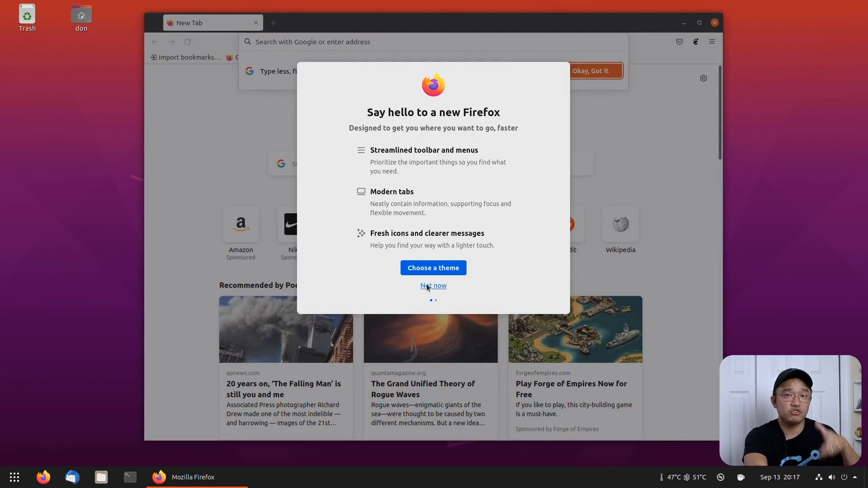
Step: Dismiss the Firefox welcome message, search for 'gnome looks' and open Gnome-look.org
{"action": "left_click", "coordinate": [433, 286]}
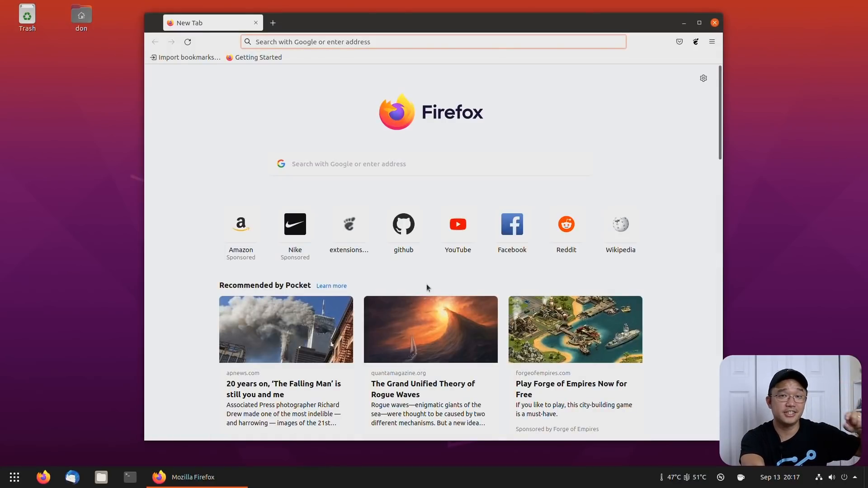
{"action": "mouse_move", "coordinate": [399, 65]}
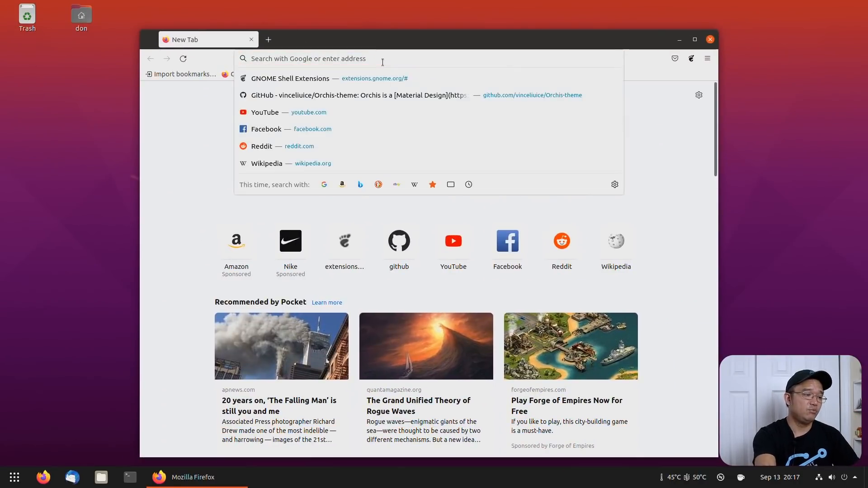
{"action": "type", "text": "gnome+looks"}
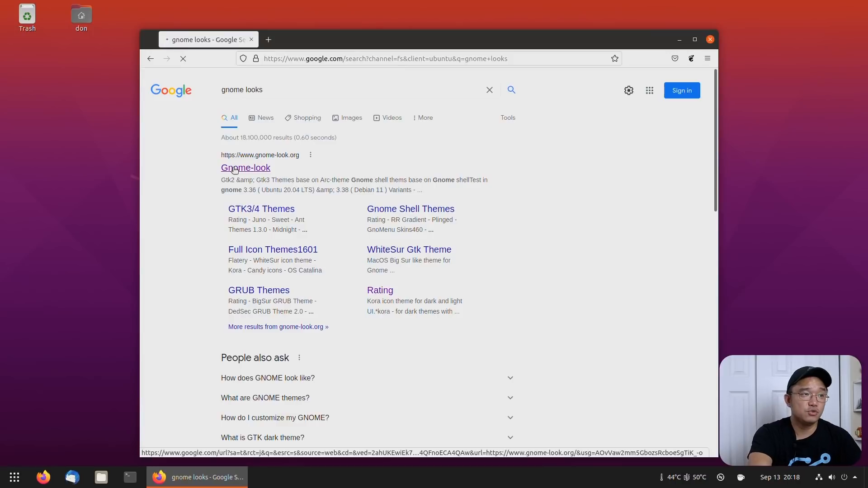
{"action": "left_click", "coordinate": [245, 168]}
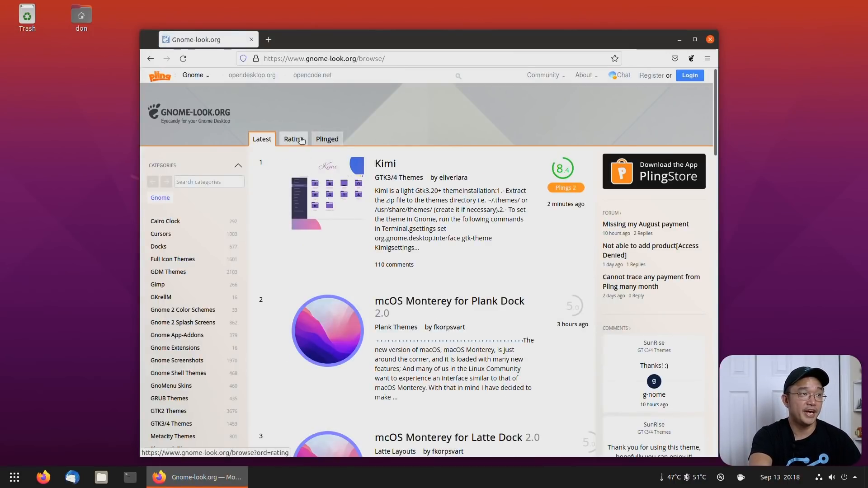
Step: Sort themes by Rating, open the Orchis gtk theme page and view its download files
{"action": "left_click", "coordinate": [294, 140]}
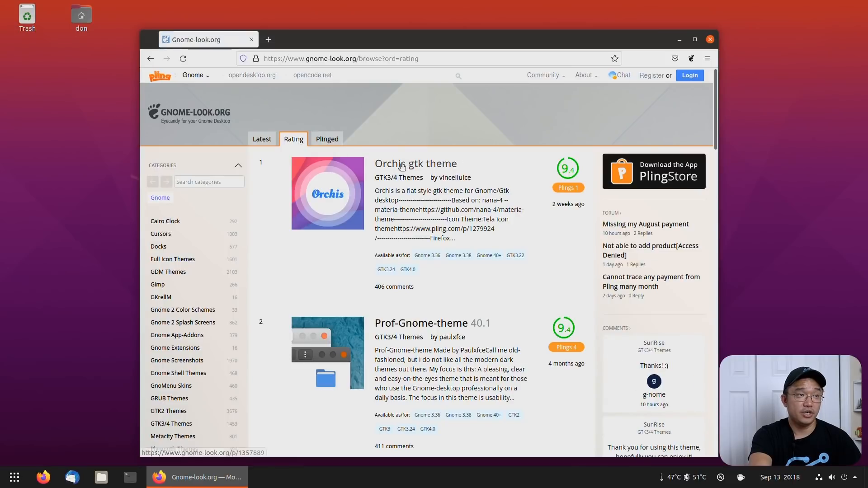
{"action": "left_click", "coordinate": [404, 163]}
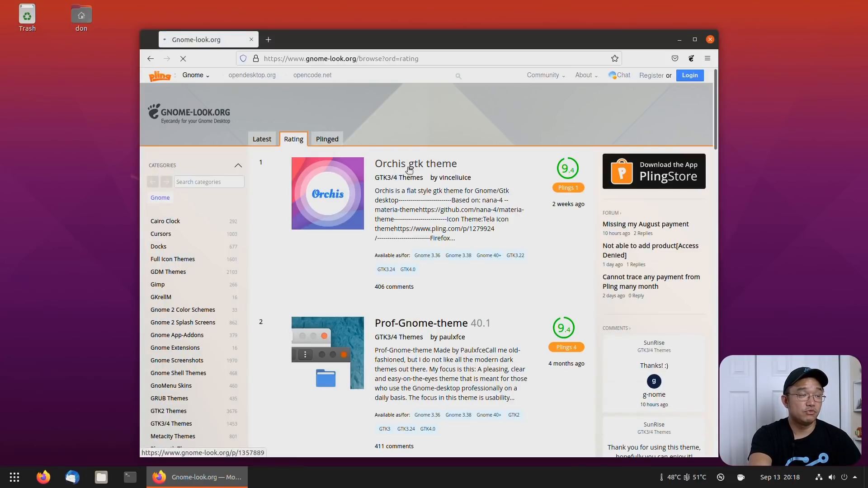
{"action": "left_click", "coordinate": [415, 164]}
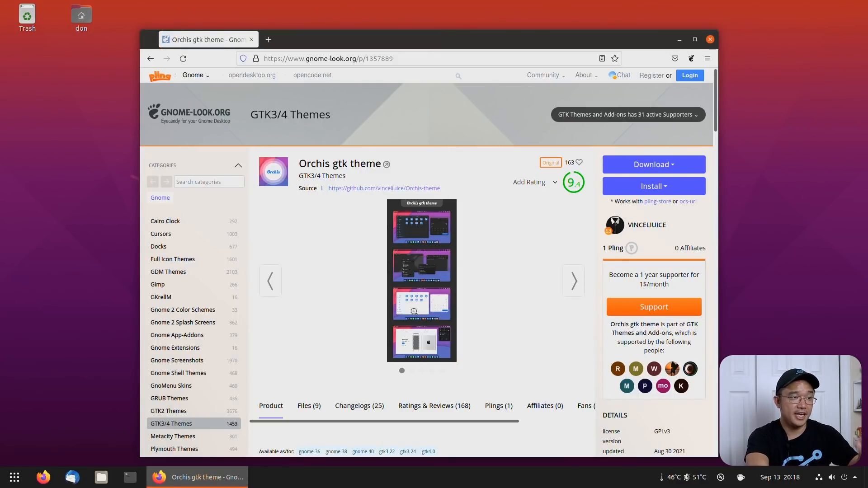
{"action": "scroll", "scroll_direction": "down", "scroll_amount": 3}
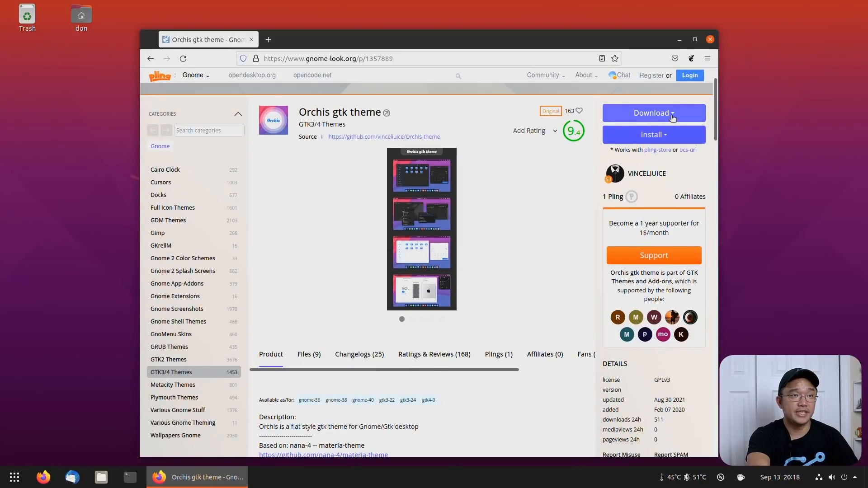
{"action": "left_click", "coordinate": [654, 113]}
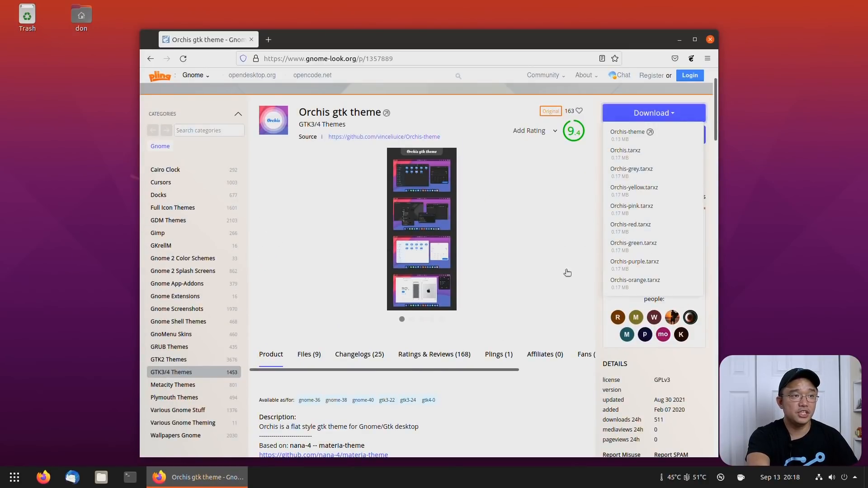
Step: Open the Orchis GitHub source link in a new tab
{"action": "right_click", "coordinate": [385, 137]}
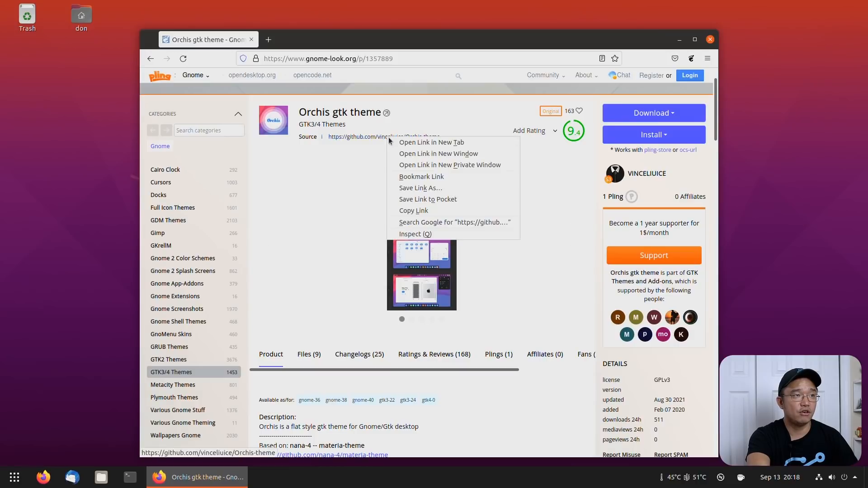
{"action": "left_click", "coordinate": [432, 142]}
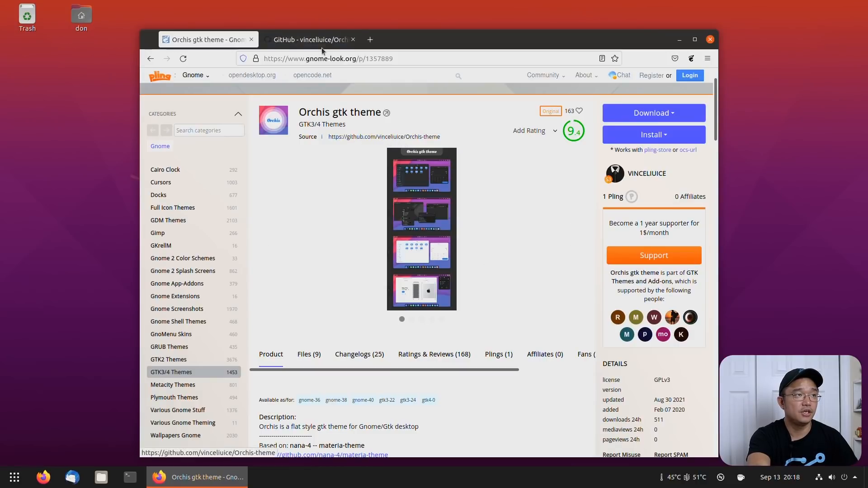
Step: Show the vinceliuice/Orchis-theme repository on GitHub and start a terminal window
{"action": "left_click", "coordinate": [309, 39]}
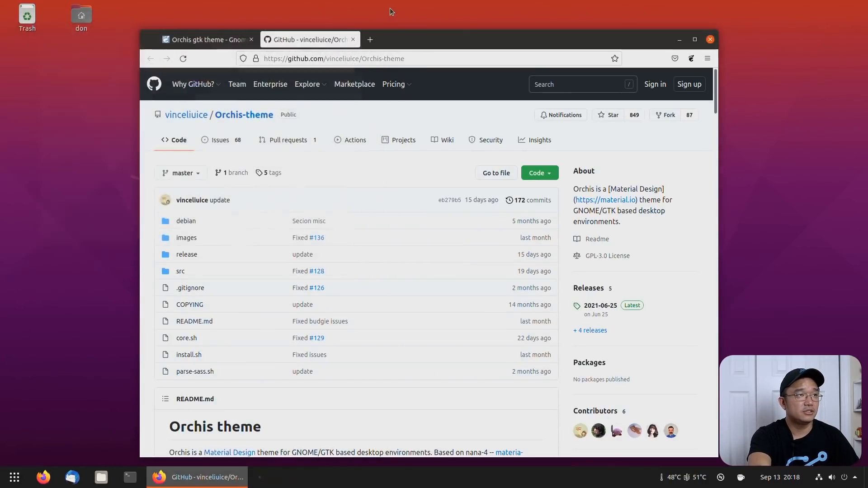
{"action": "left_click", "coordinate": [130, 477]}
{"action": "type", "text": "ls"}
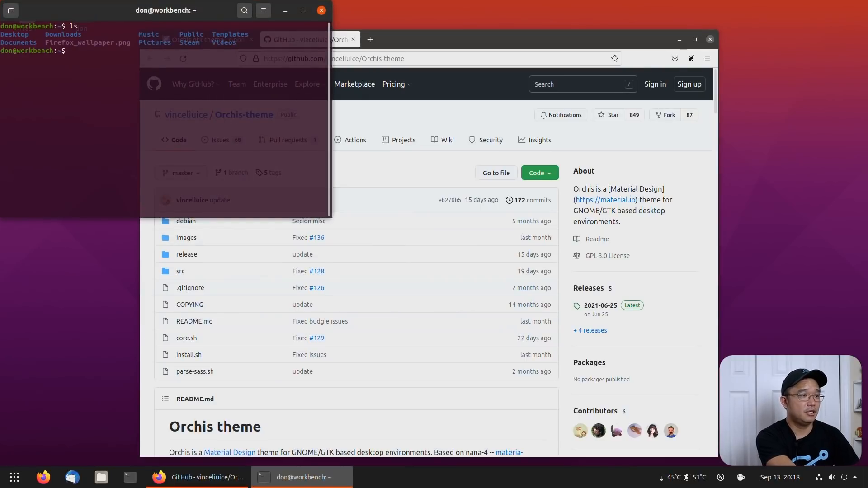
Step: Clone the Orchis-theme repository into the home folder with git clone and the copied URL
{"action": "type", "text": "git clon"}
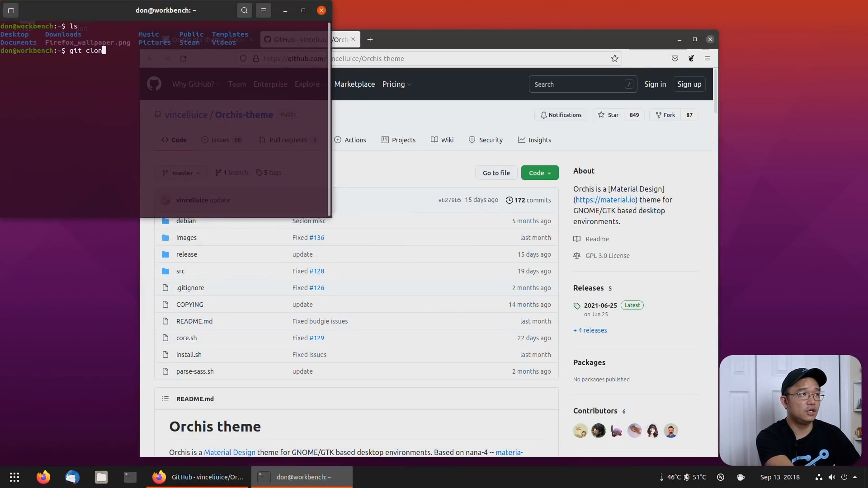
{"action": "left_click", "coordinate": [447, 58]}
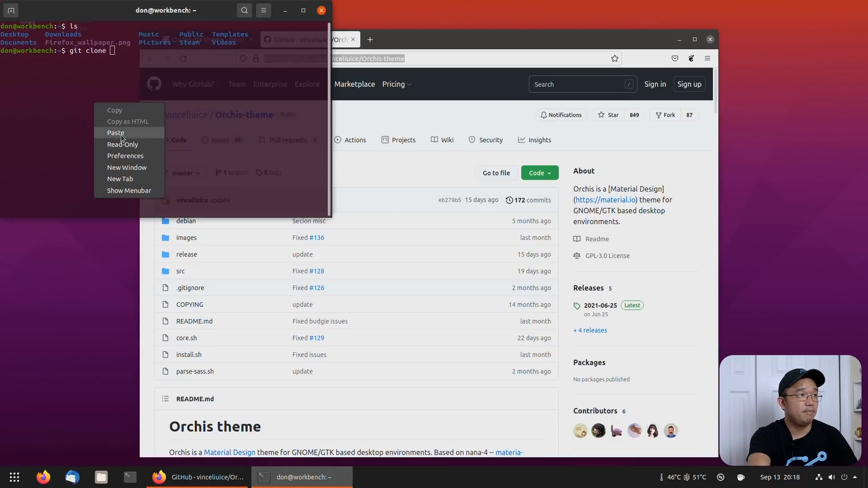
{"action": "left_click", "coordinate": [116, 132]}
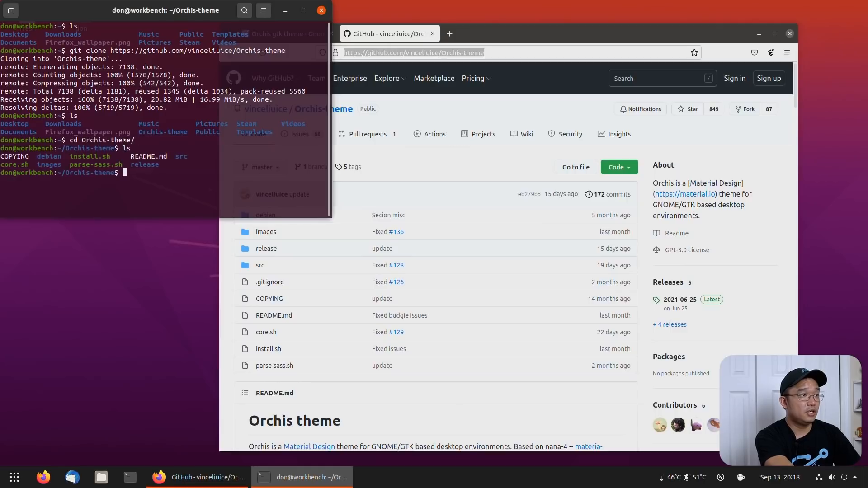
Step: Run ./install.sh in Orchis-theme so the Orchis variants install under ~/.themes
{"action": "type", "text": "./install"}
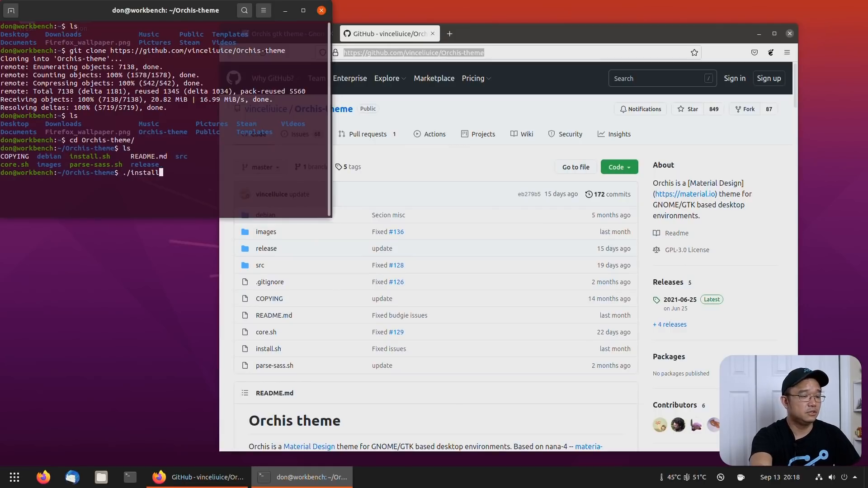
{"action": "type", "text": ".sh"}
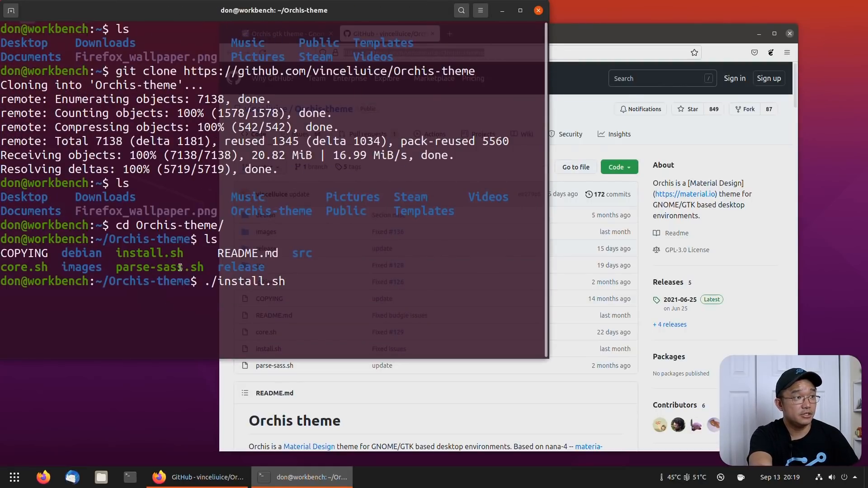
{"action": "key", "text": "Return"}
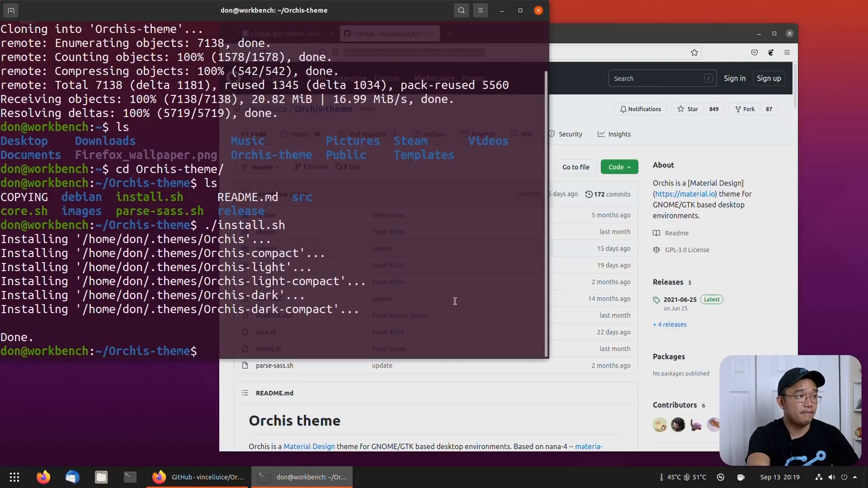
{"action": "left_click_drag", "start_coordinate": [161, 267], "coordinate": [357, 310]}
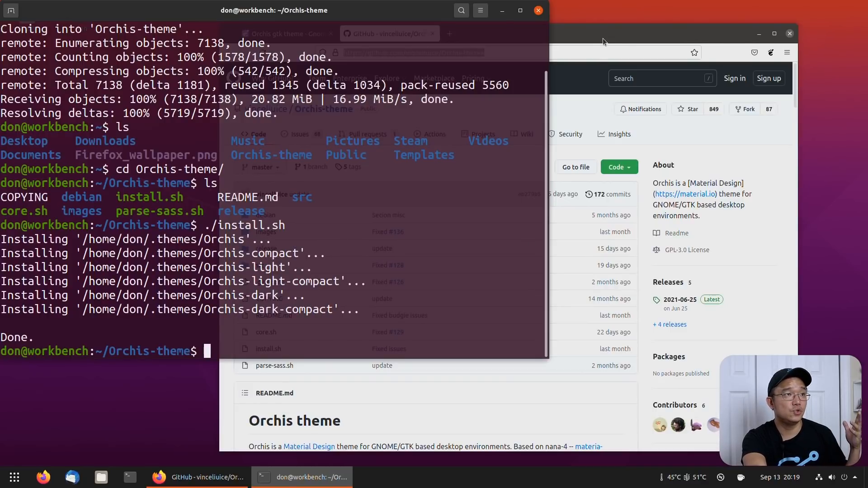
Step: From the Orchis description, open the Tela icon theme pling.com link in a new tab
{"action": "left_click", "coordinate": [282, 34]}
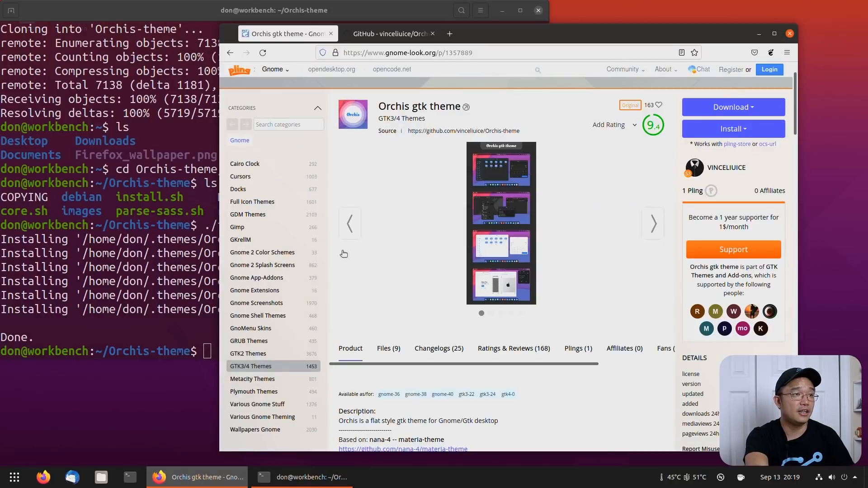
{"action": "scroll", "scroll_direction": "down", "scroll_amount": 3}
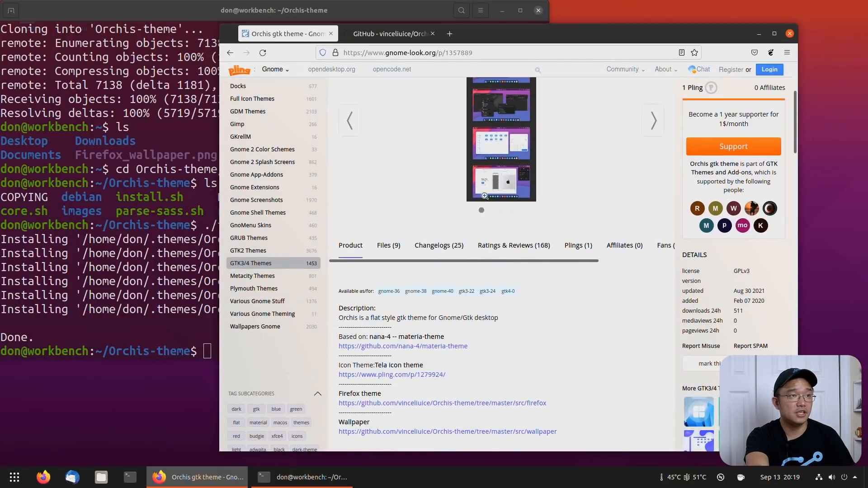
{"action": "scroll", "scroll_direction": "down", "scroll_amount": 3}
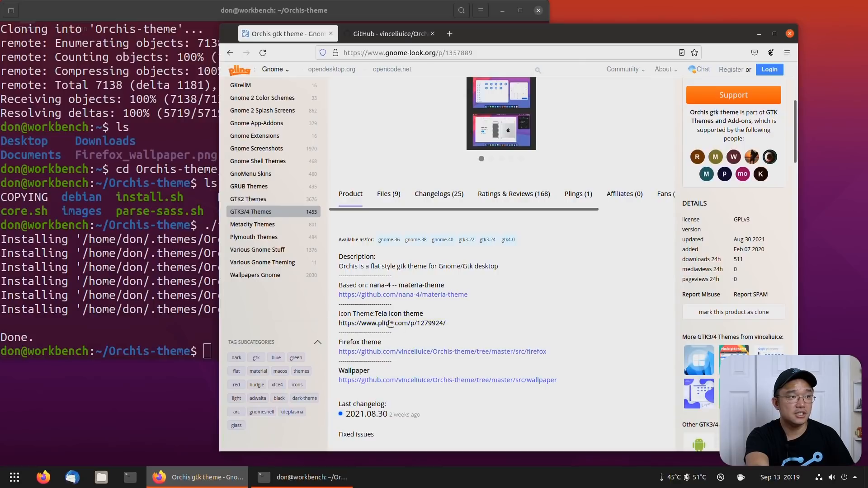
{"action": "right_click", "coordinate": [391, 323]}
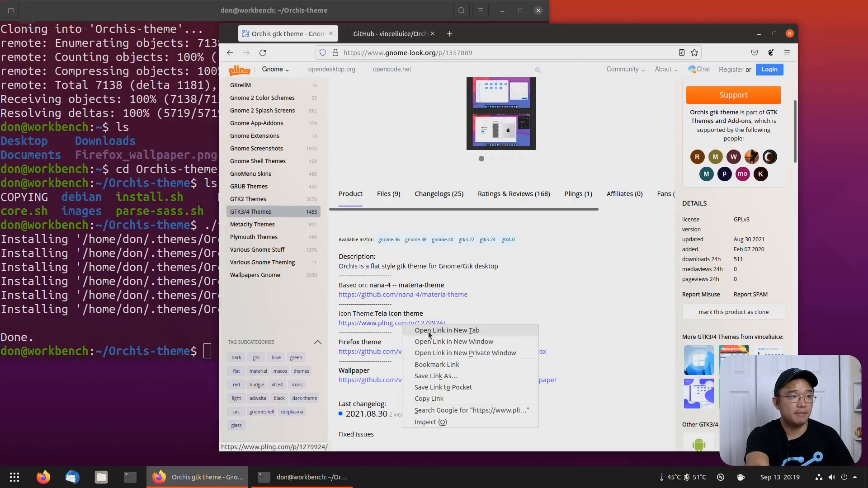
{"action": "left_click", "coordinate": [447, 331]}
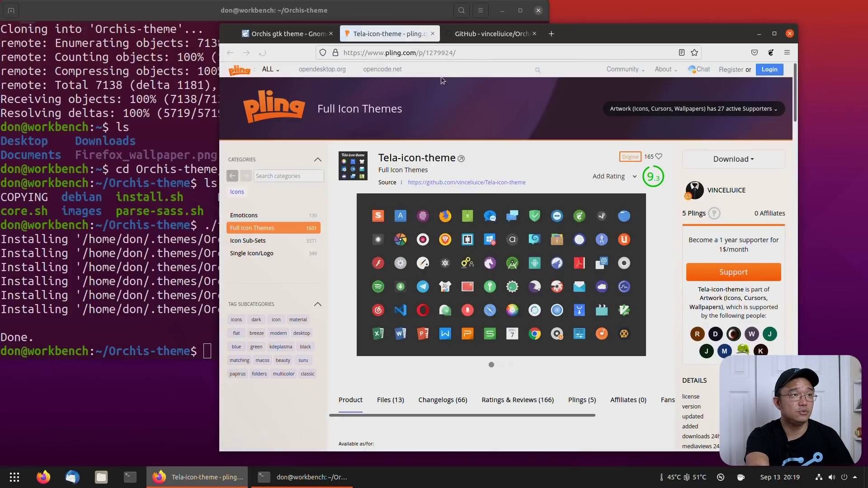
{"action": "mouse_move", "coordinate": [535, 275]}
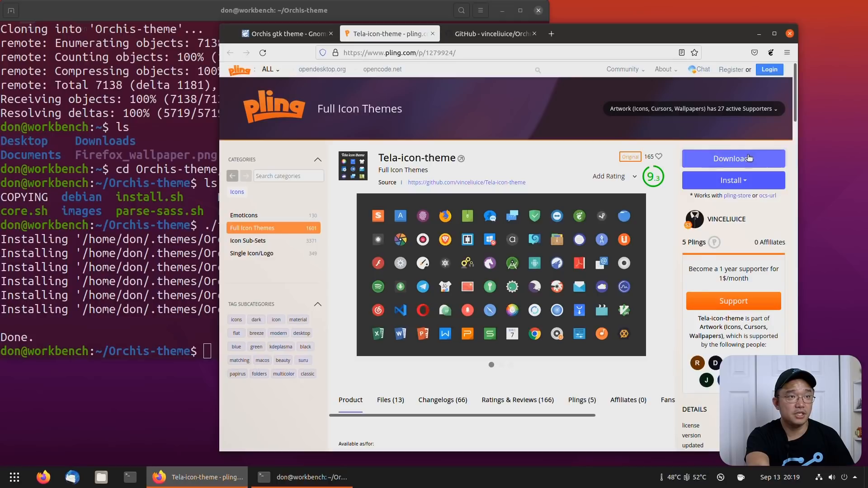
Step: Bring up the link options for the Tela-icon-theme GitHub source link on Pling
{"action": "right_click", "coordinate": [466, 183]}
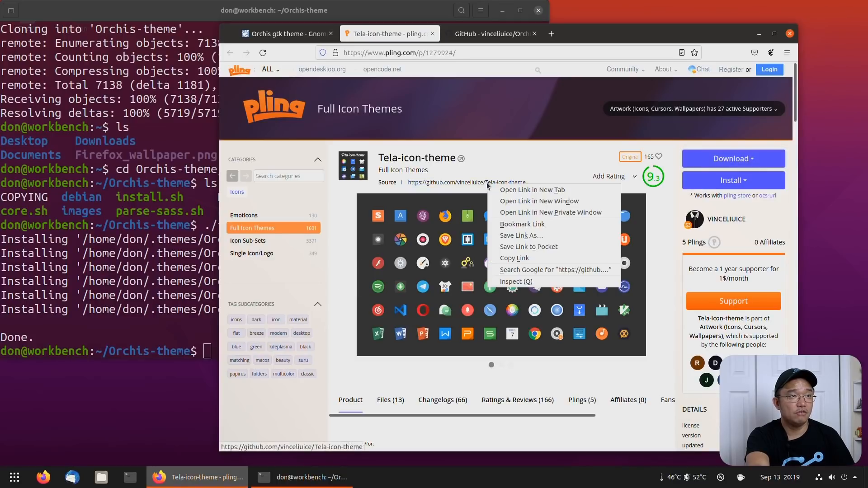
Step: Open the Tela-icon-theme GitHub repository and copy its web address
{"action": "left_click", "coordinate": [531, 190]}
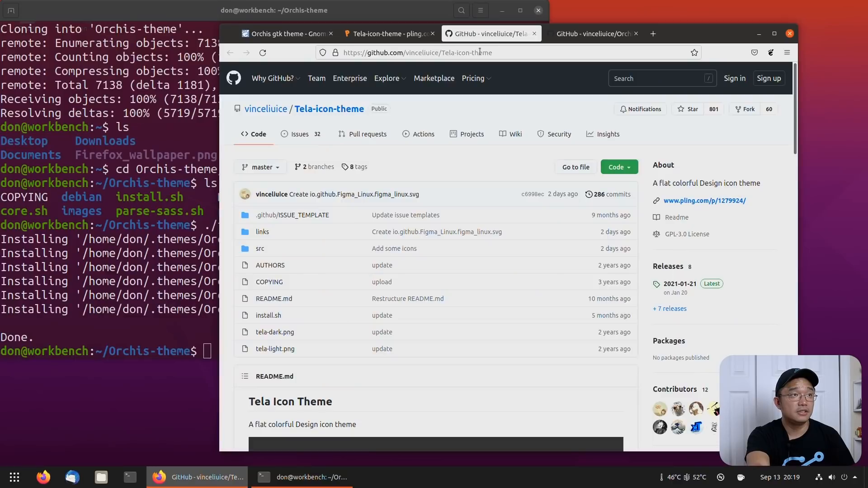
{"action": "scroll", "scroll_direction": "down", "scroll_amount": 3}
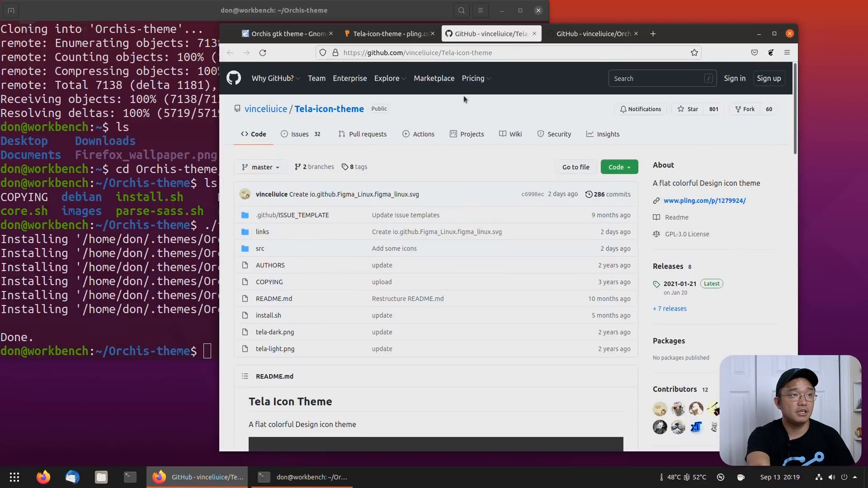
{"action": "left_click", "coordinate": [416, 53]}
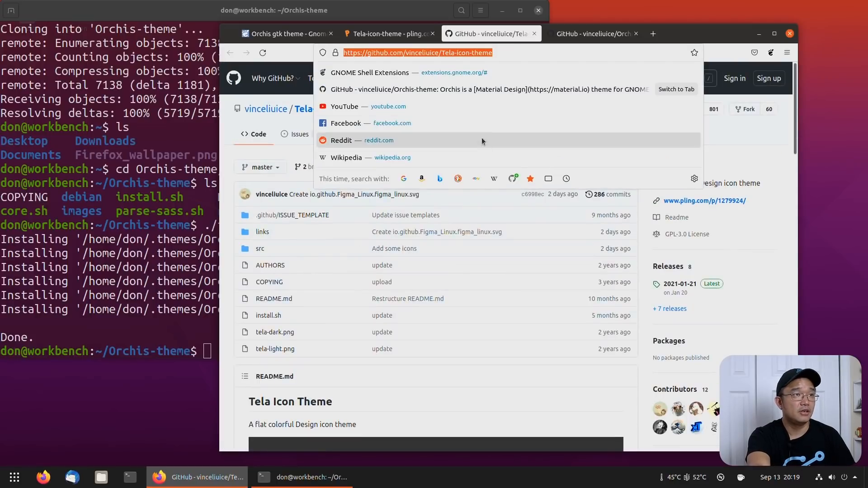
{"action": "right_click", "coordinate": [485, 52]}
{"action": "type", "text": "cd .."}
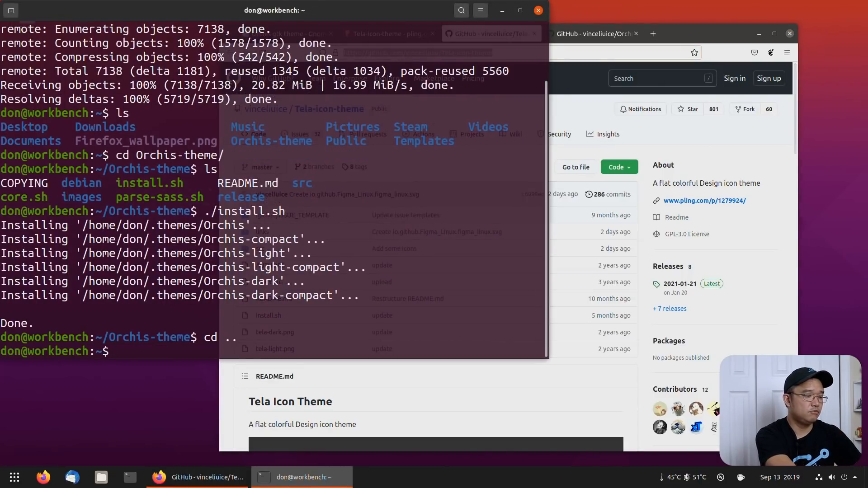
Step: Clone Tela-icon-theme into the home folder and run ./install.sh to install Tela and Tela-dark icons
{"action": "type", "text": "git clone https://github.com/vinceliuice/Tela-icon-theme"}
{"action": "type", "text": "cd Tela-icon-theme/"}
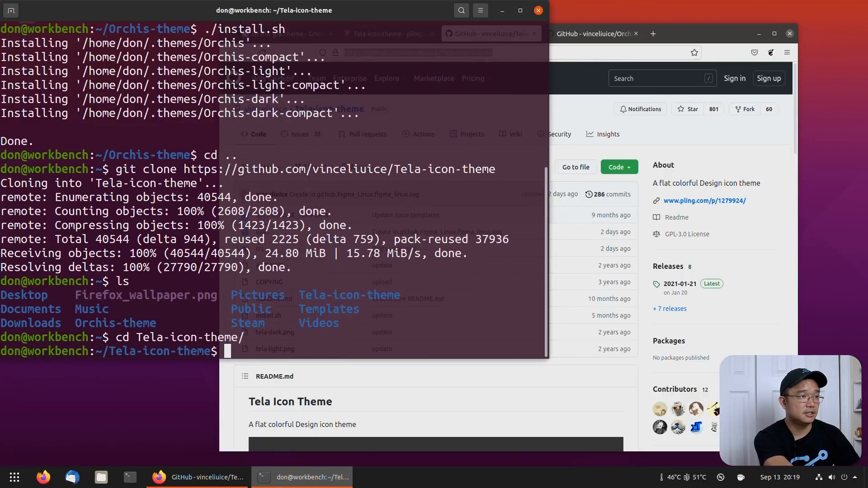
{"action": "type", "text": "ls"}
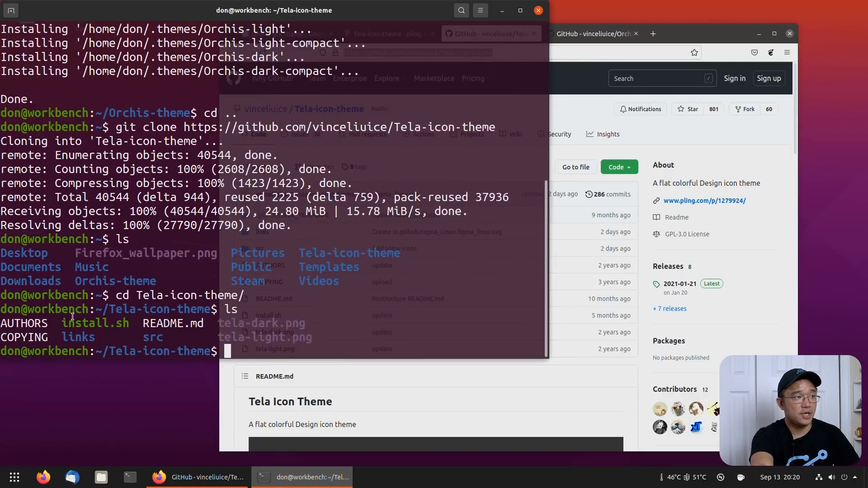
{"action": "type", "text": "./install.sh"}
{"action": "type", "text": "gnome-w"}
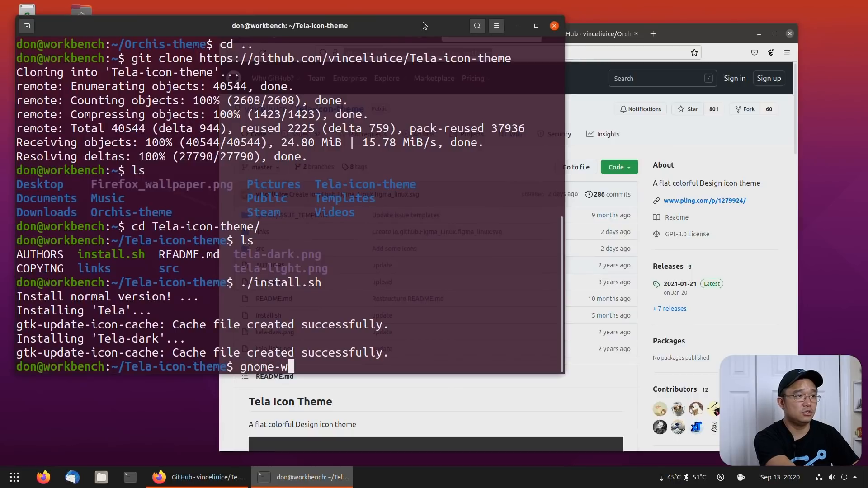
Step: Run sudo apt install gnome-tweaks, confirming it is already the newest version
{"action": "type", "text": "eaks"}
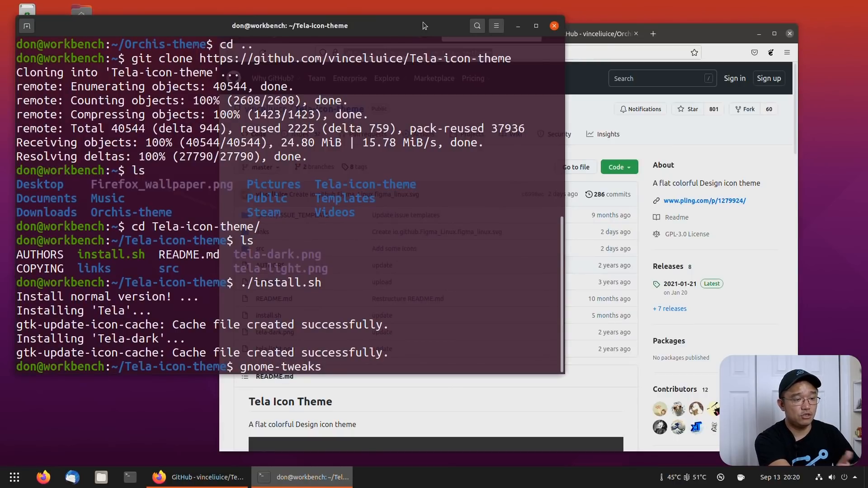
{"action": "type", "text": "sudo apt install"}
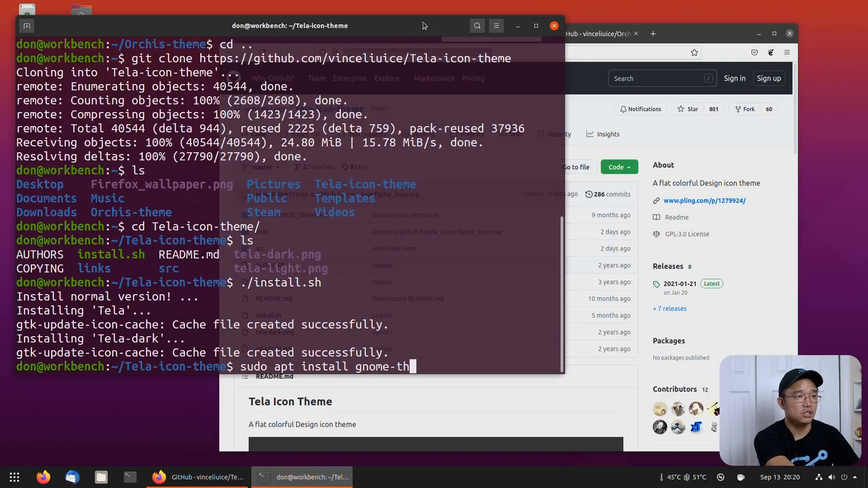
{"action": "type", "text": "eat"}
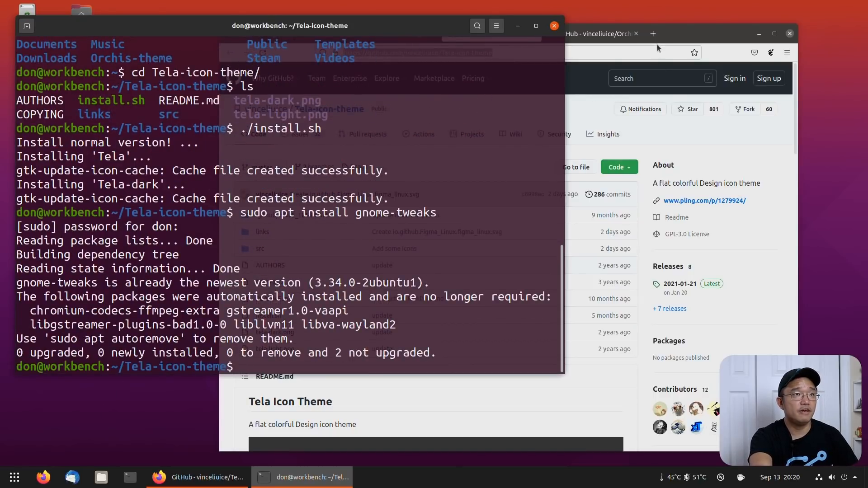
{"action": "left_click", "coordinate": [652, 33]}
{"action": "type", "text": "https://extensions.gnome.org"}
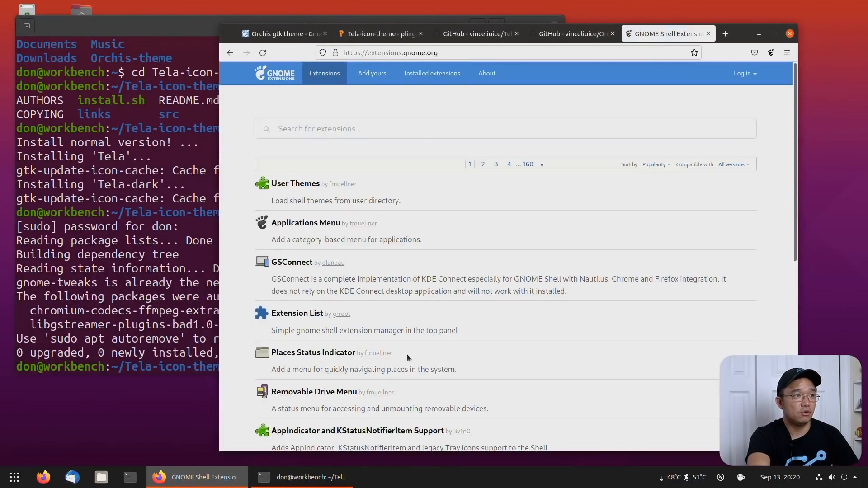
{"action": "mouse_move", "coordinate": [295, 187]}
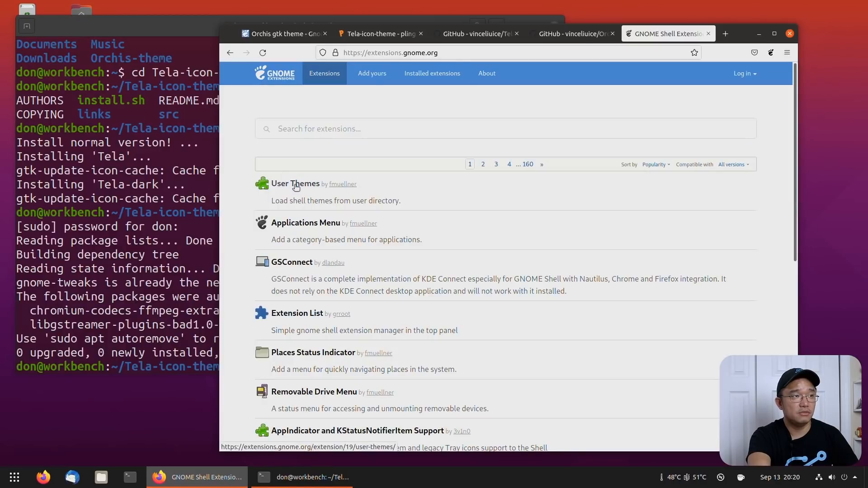
Step: Open the User Themes extension page on extensions.gnome.org
{"action": "left_click", "coordinate": [294, 184]}
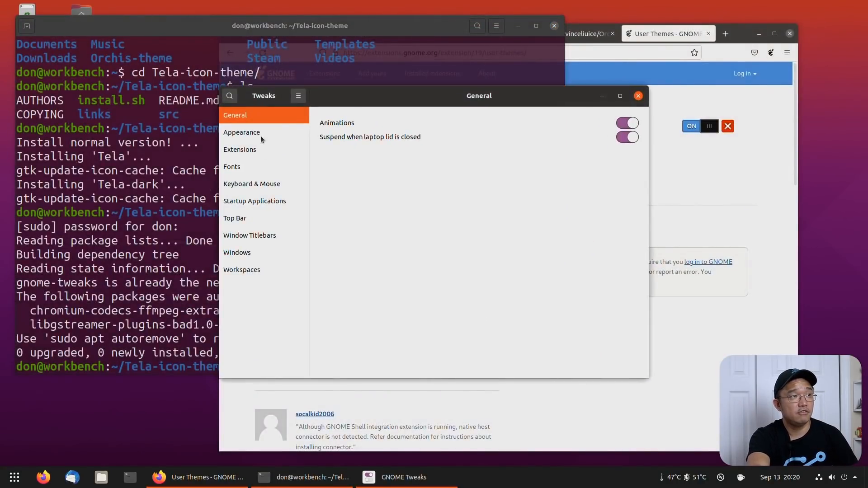
Step: In Tweaks Appearance, try Orchis-compact and then Orchis-dark as the application theme
{"action": "left_click", "coordinate": [241, 132]}
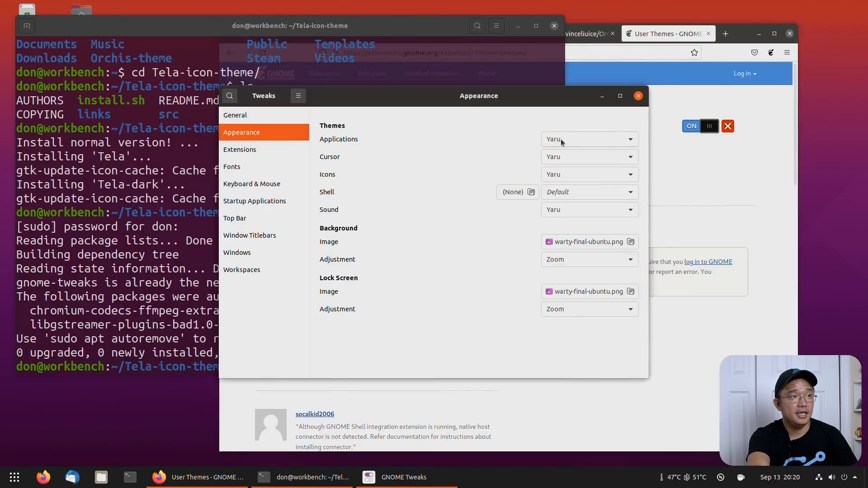
{"action": "mouse_move", "coordinate": [394, 146]}
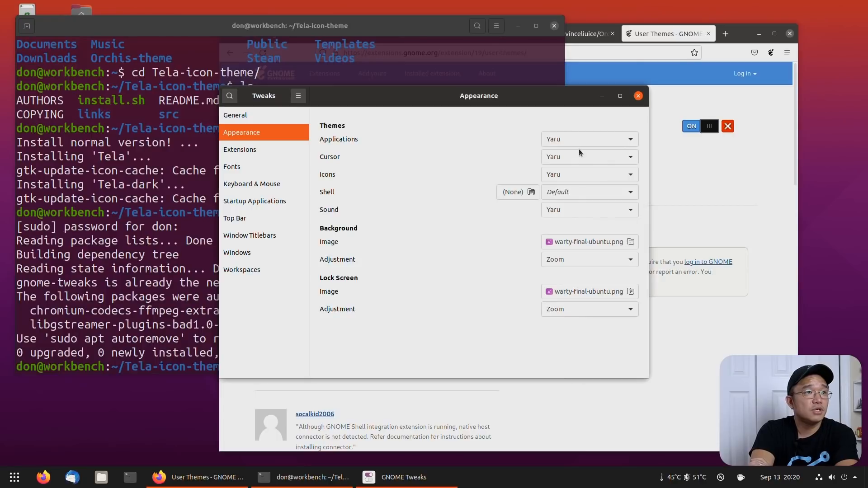
{"action": "left_click", "coordinate": [590, 139]}
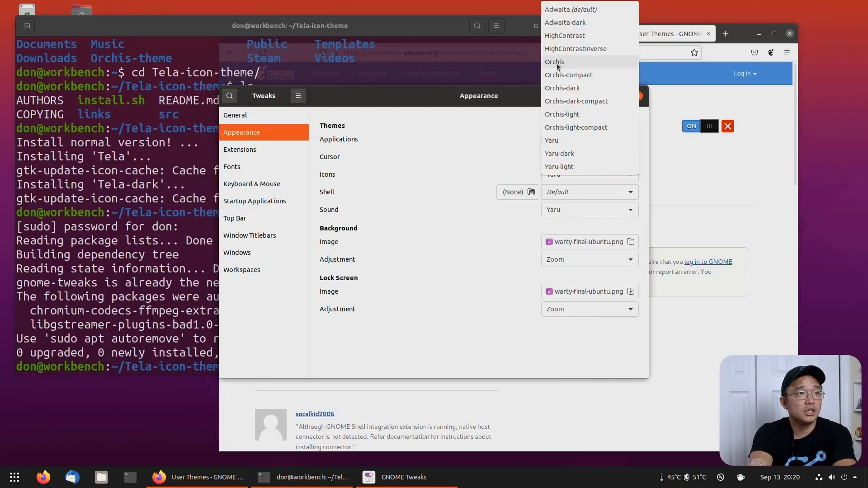
{"action": "left_click", "coordinate": [554, 61]}
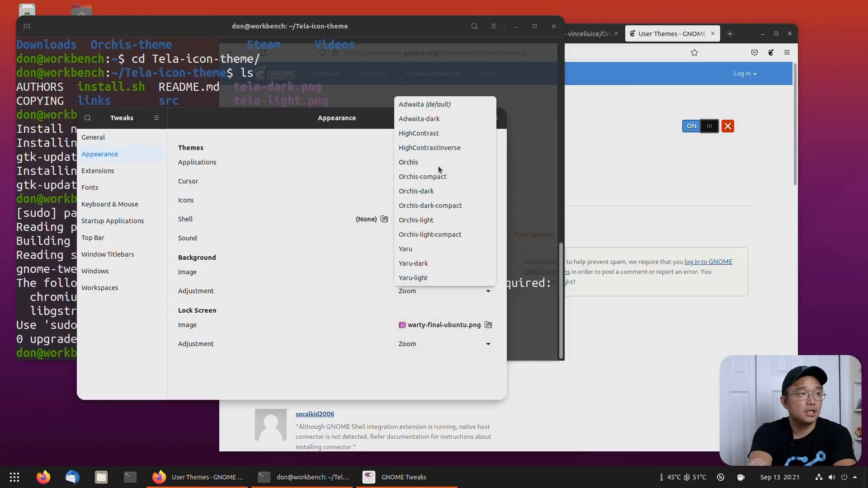
{"action": "left_click", "coordinate": [422, 176]}
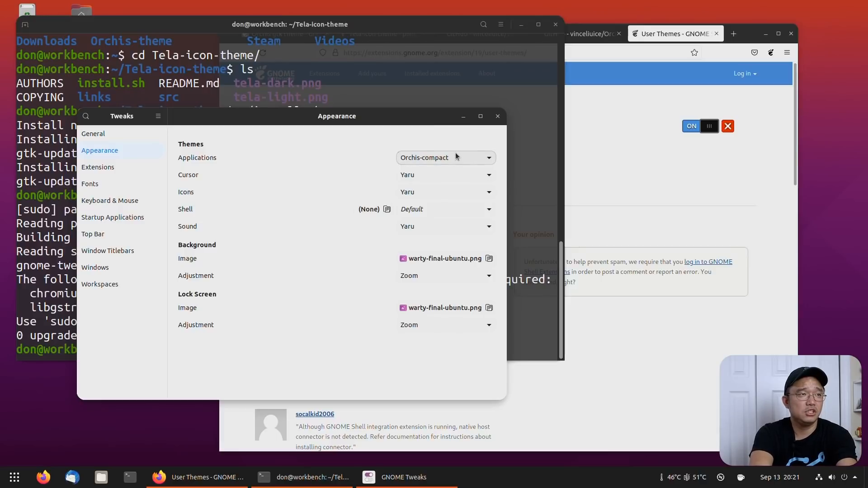
{"action": "left_click", "coordinate": [445, 157]}
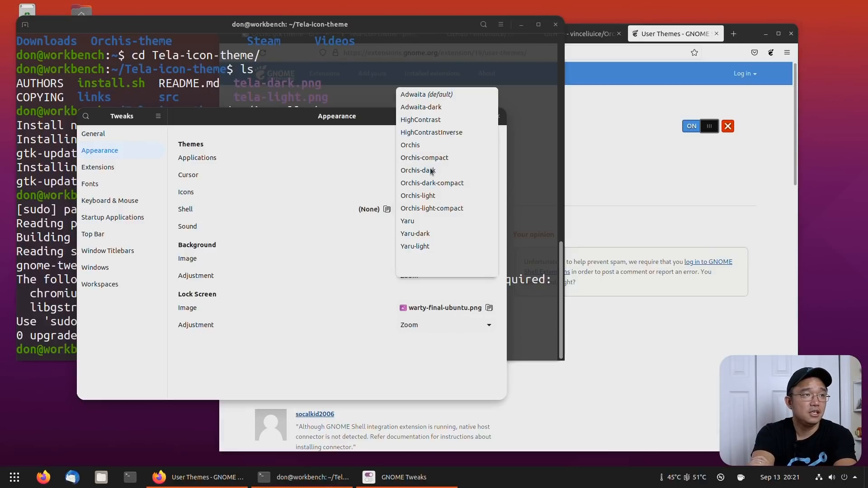
{"action": "left_click", "coordinate": [417, 170]}
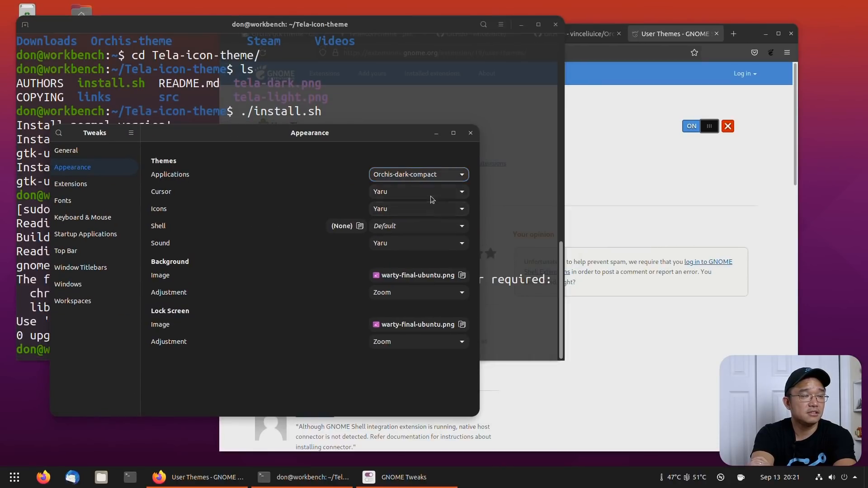
{"action": "mouse_move", "coordinate": [395, 139]}
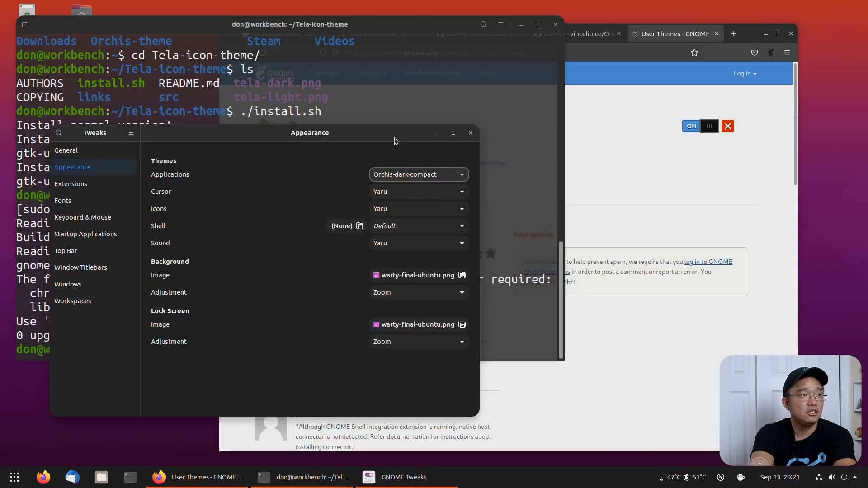
Step: Try Orchis-light, then settle on the plain Orchis application theme
{"action": "left_click", "coordinate": [417, 174]}
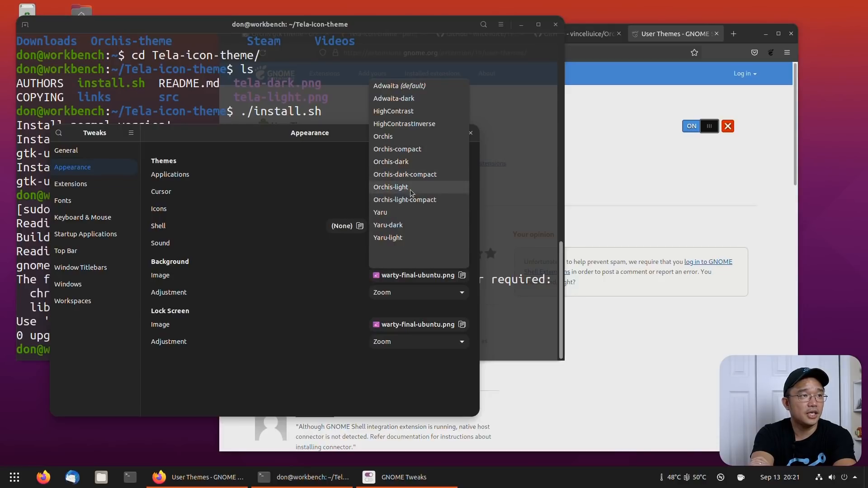
{"action": "left_click", "coordinate": [390, 186]}
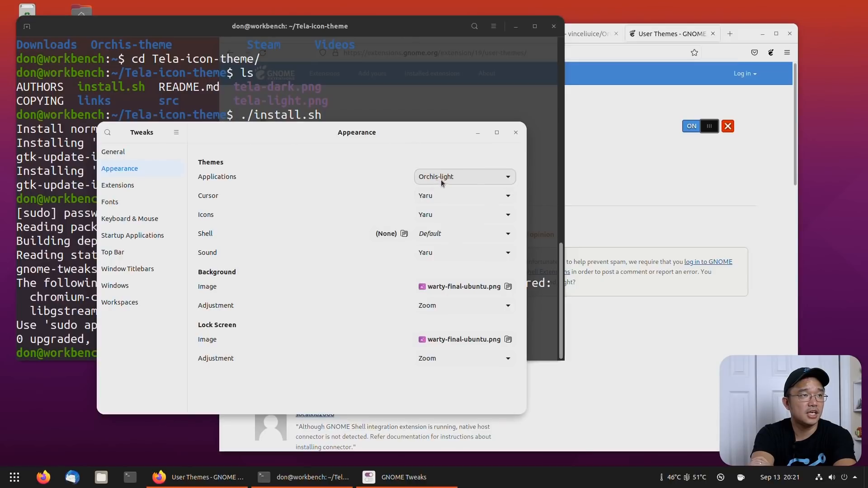
{"action": "left_click", "coordinate": [463, 177]}
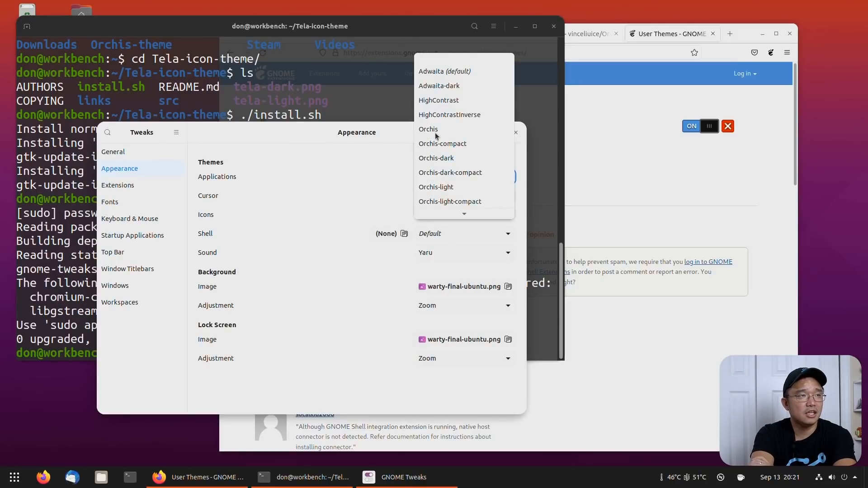
{"action": "left_click", "coordinate": [429, 128]}
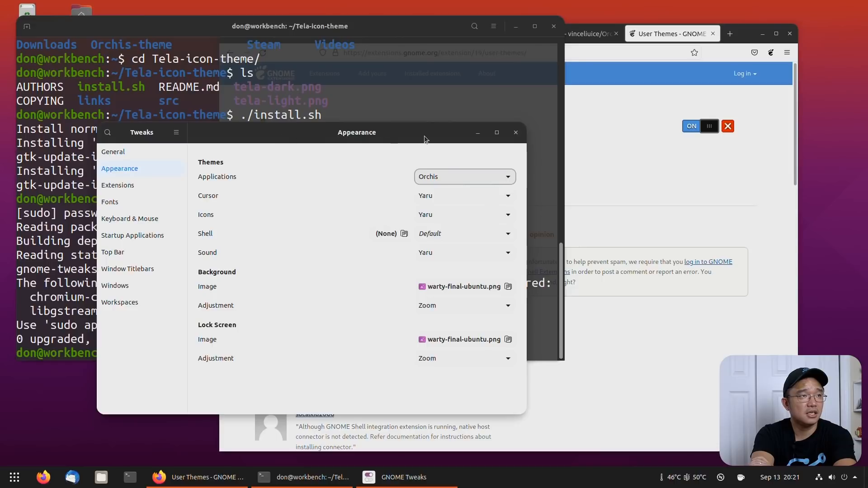
{"action": "left_click_drag", "start_coordinate": [356, 132], "coordinate": [307, 161]}
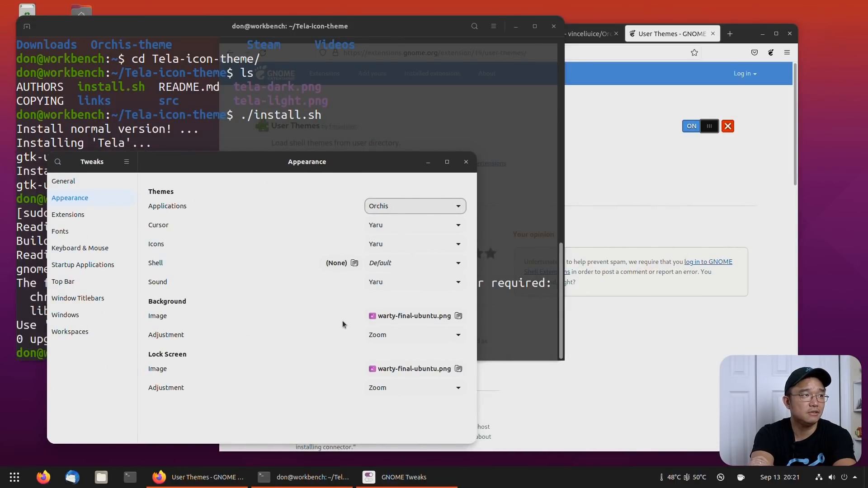
Step: Switch the icon theme from Yaru to Tela-blue and reopen the icon list
{"action": "left_click", "coordinate": [414, 206]}
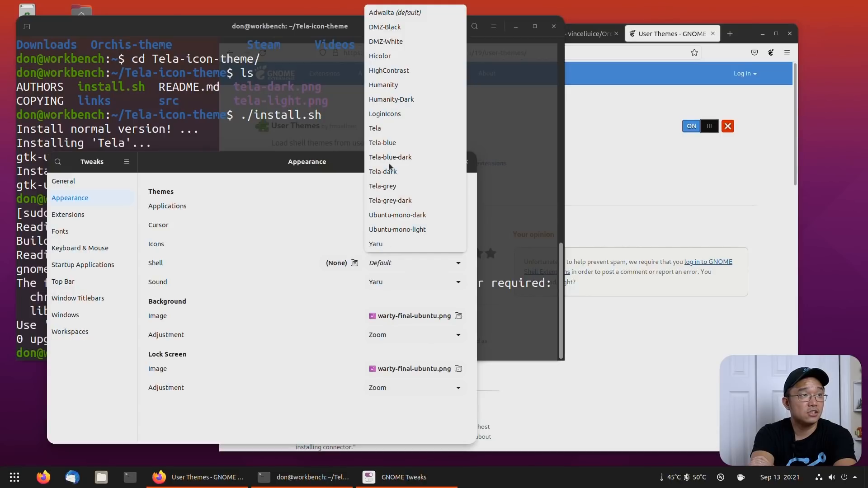
{"action": "left_click", "coordinate": [383, 143]}
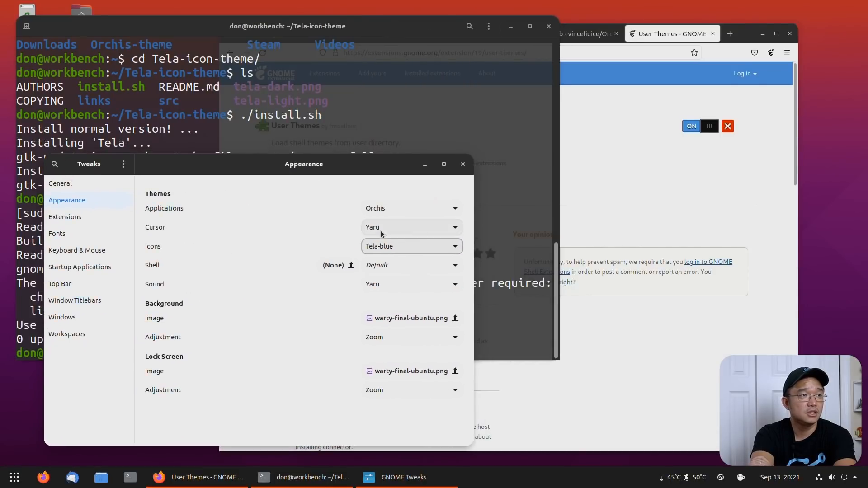
{"action": "left_click", "coordinate": [411, 246]}
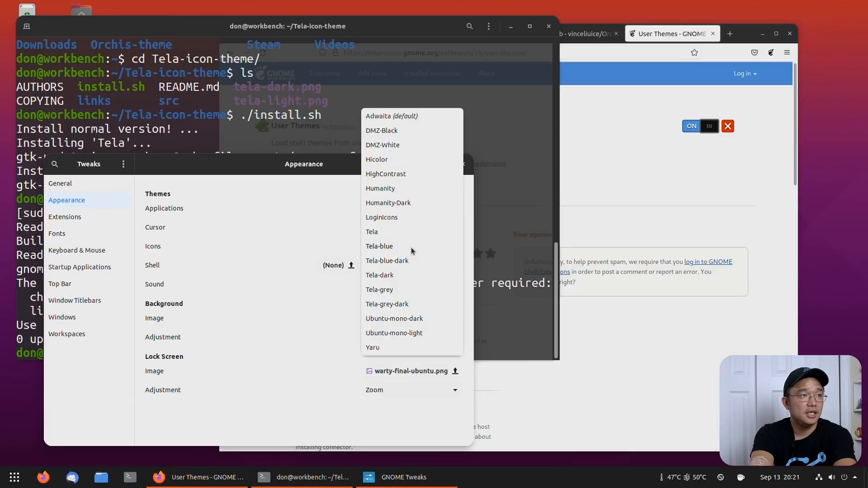
{"action": "mouse_move", "coordinate": [228, 173]}
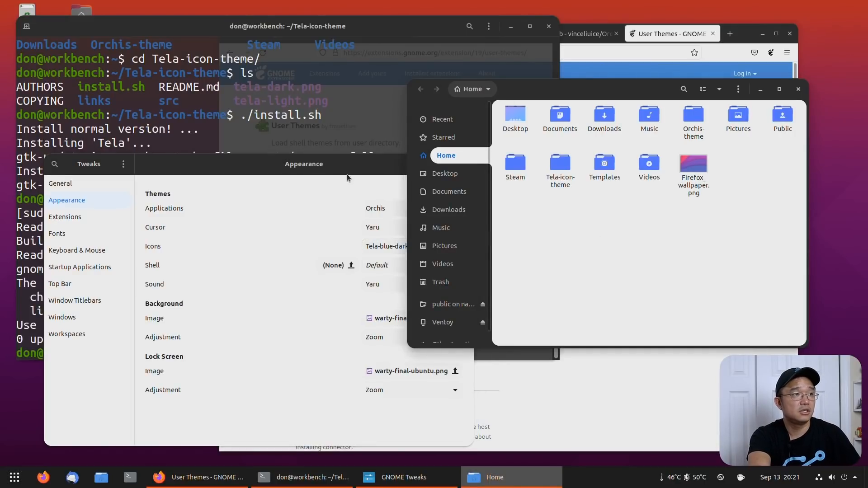
Step: Preview Tela-dark, Tela-grey and Tela-grey-dark icons against the home folder in Files
{"action": "left_click", "coordinate": [386, 246]}
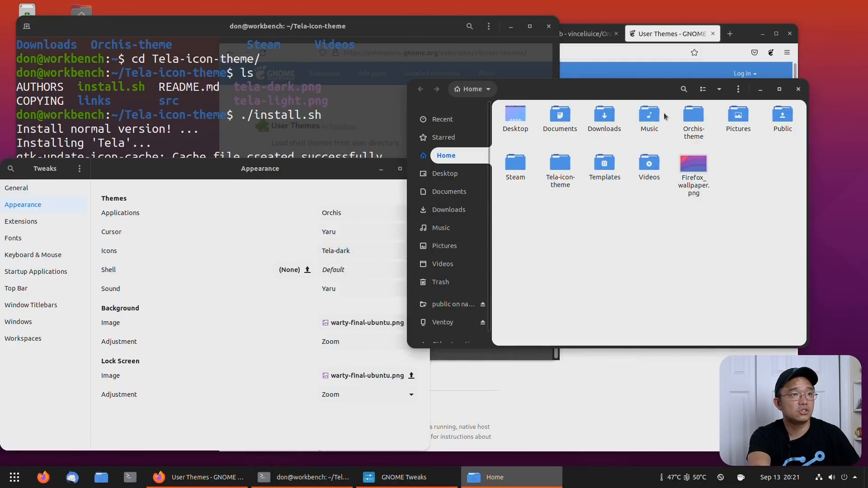
{"action": "left_click", "coordinate": [336, 250]}
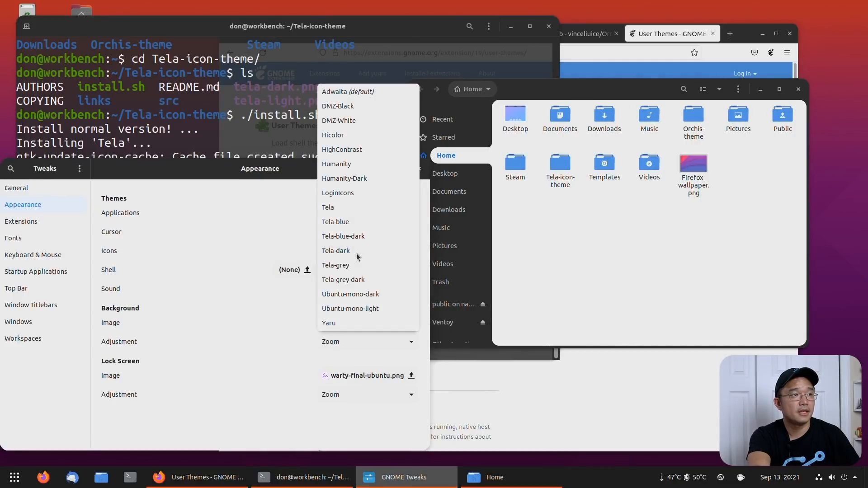
{"action": "left_click", "coordinate": [335, 265]}
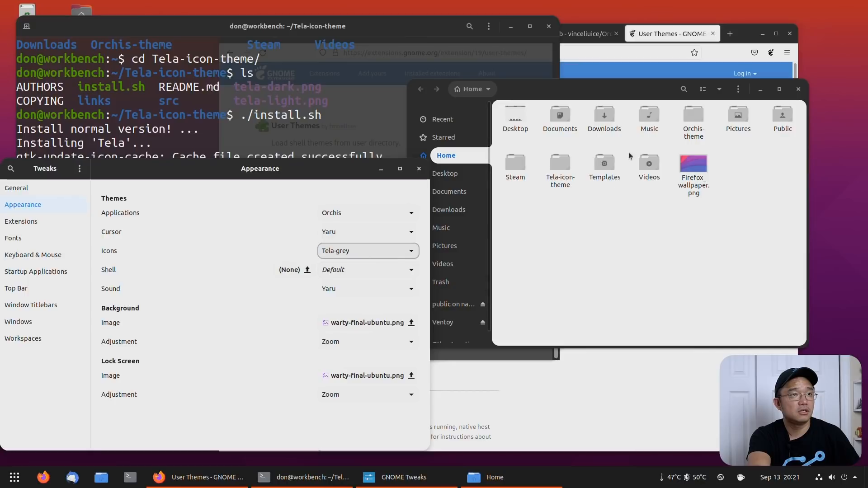
{"action": "left_click", "coordinate": [368, 251]}
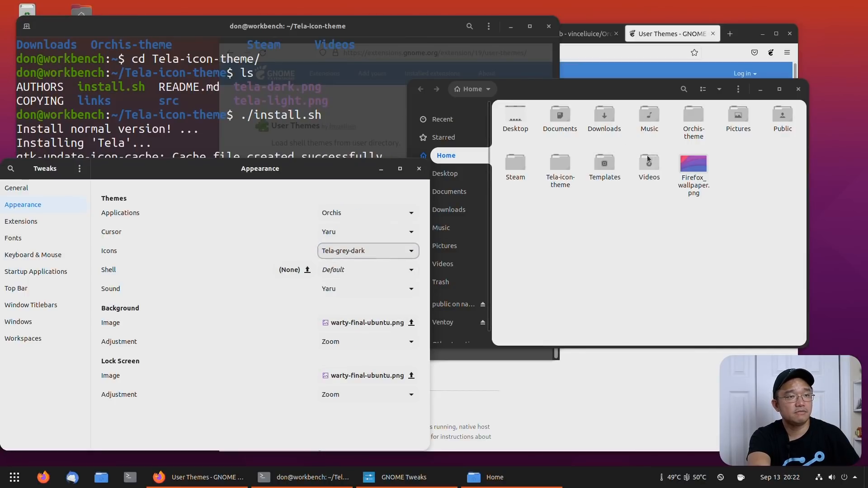
{"action": "mouse_move", "coordinate": [851, 479]}
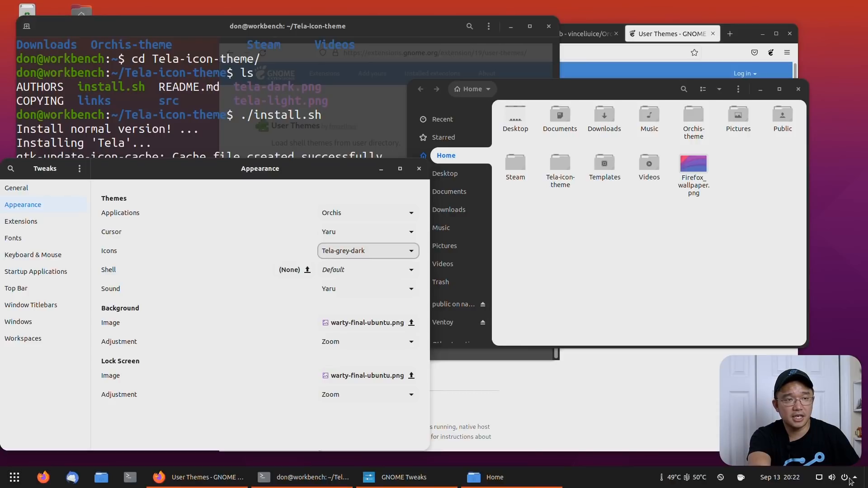
{"action": "left_click", "coordinate": [368, 251]}
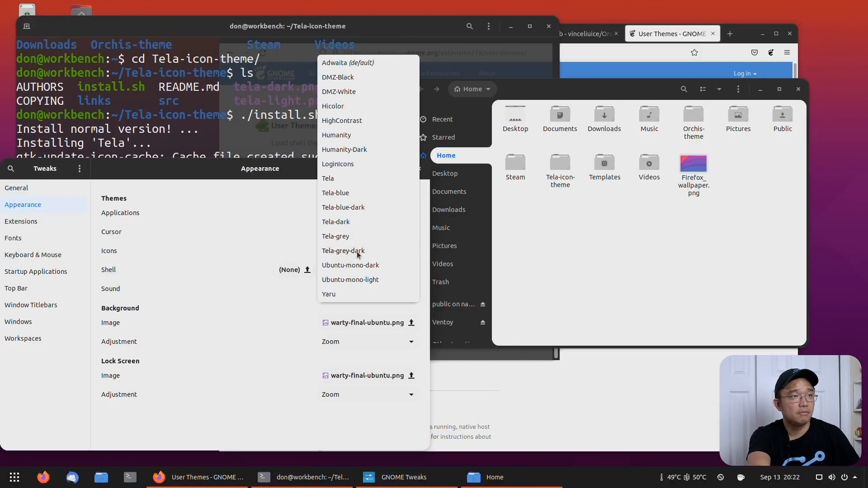
Step: Settle icons back on Tela-blue and set the shell theme to Orchis
{"action": "left_click", "coordinate": [334, 192]}
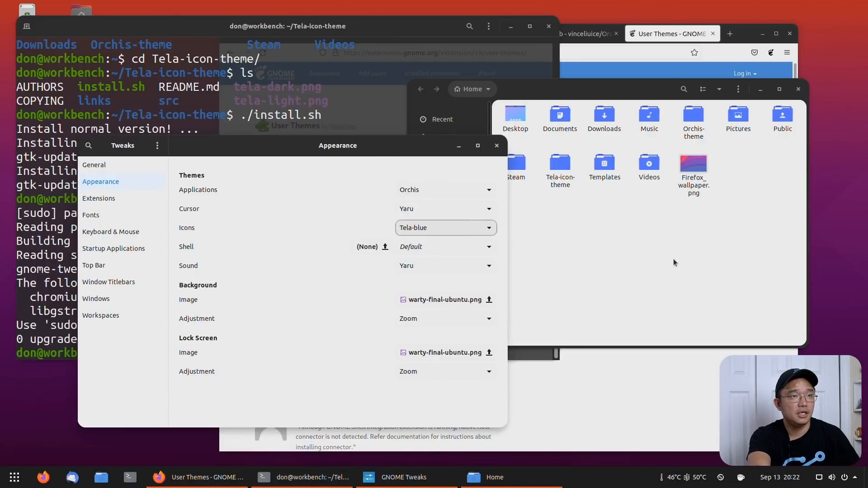
{"action": "left_click_drag", "start_coordinate": [337, 144], "coordinate": [315, 149]}
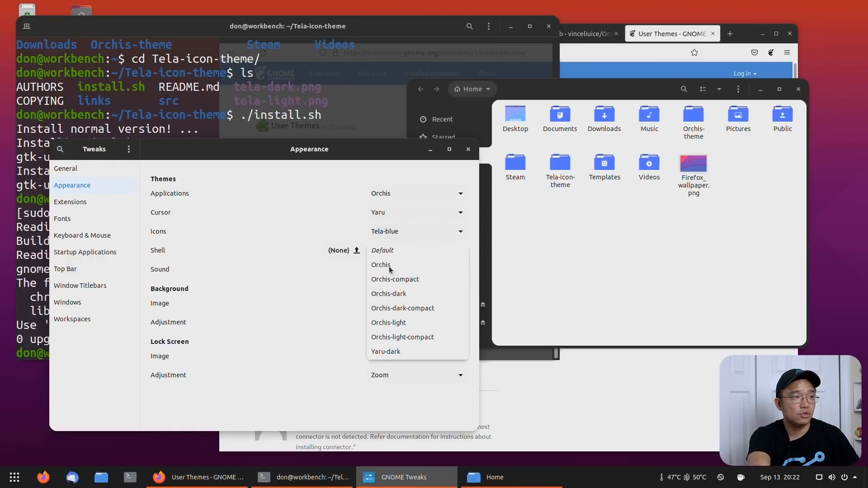
{"action": "left_click", "coordinate": [381, 264]}
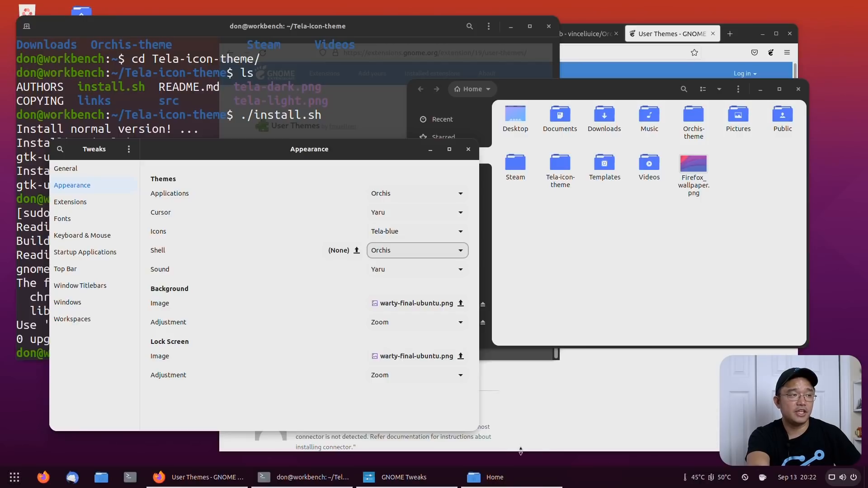
{"action": "mouse_move", "coordinate": [699, 485]}
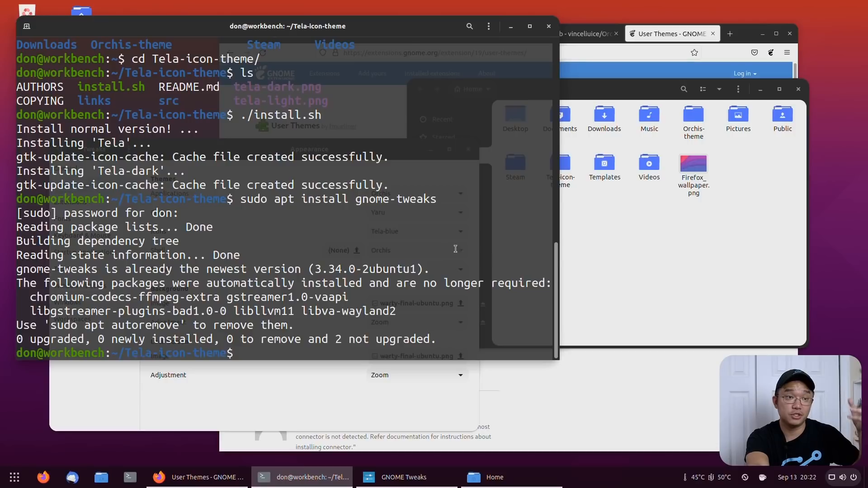
{"action": "mouse_move", "coordinate": [491, 290]}
{"action": "type", "text": "cd .."}
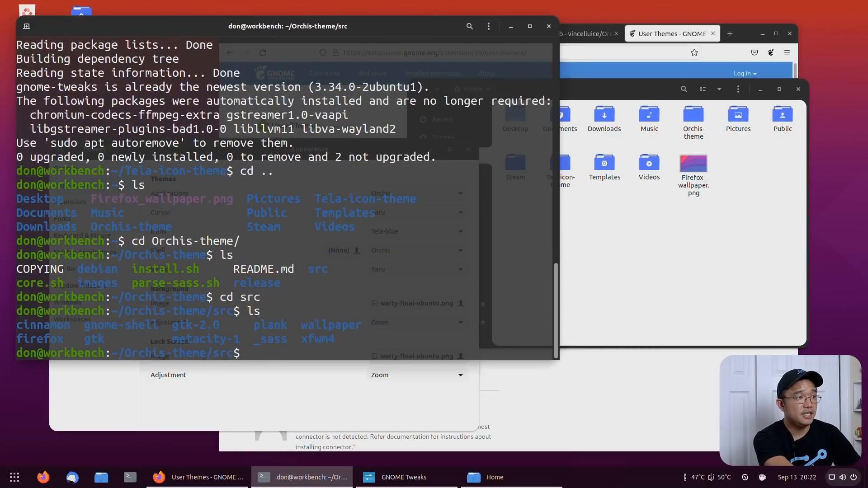
Step: Run ./install.sh in Orchis-theme/src/gnome-shell/extensions/dash-to-panel until it reports Done
{"action": "type", "text": "cd gnome-shell/"}
{"action": "type", "text": "ls"}
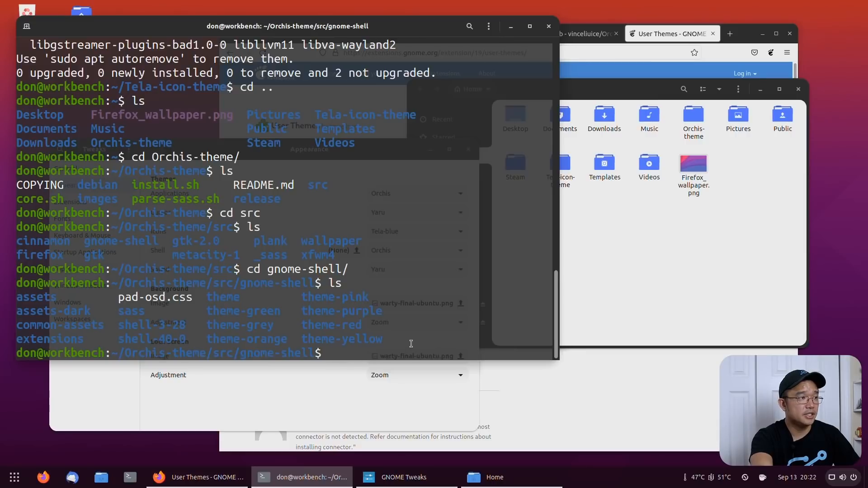
{"action": "type", "text": "cd extensions/"}
{"action": "type", "text": "ls"}
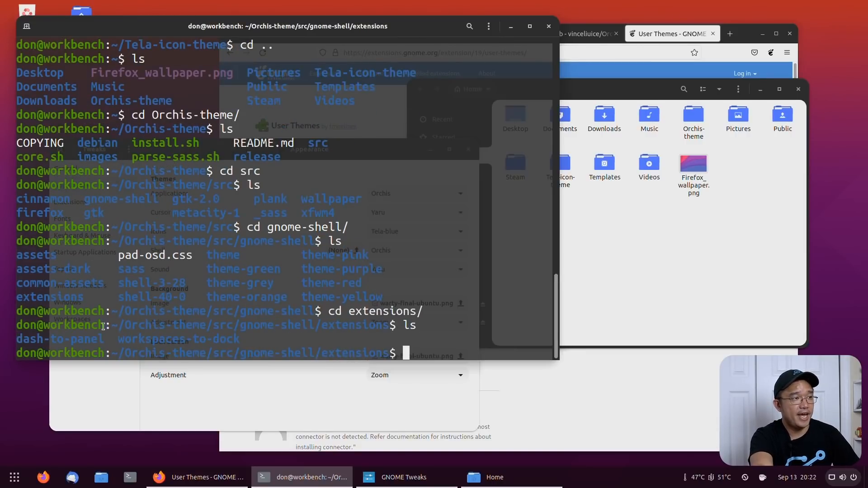
{"action": "type", "text": "cd dash-to-panel/"}
{"action": "type", "text": "ls"}
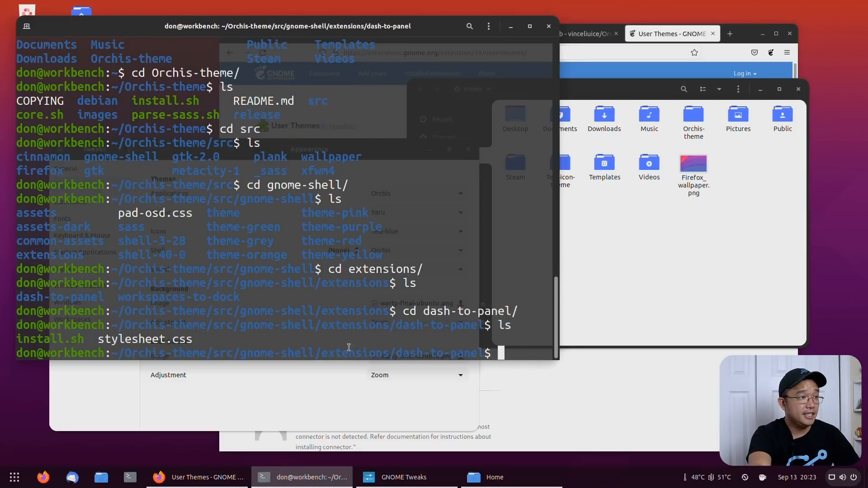
{"action": "mouse_move", "coordinate": [156, 338]}
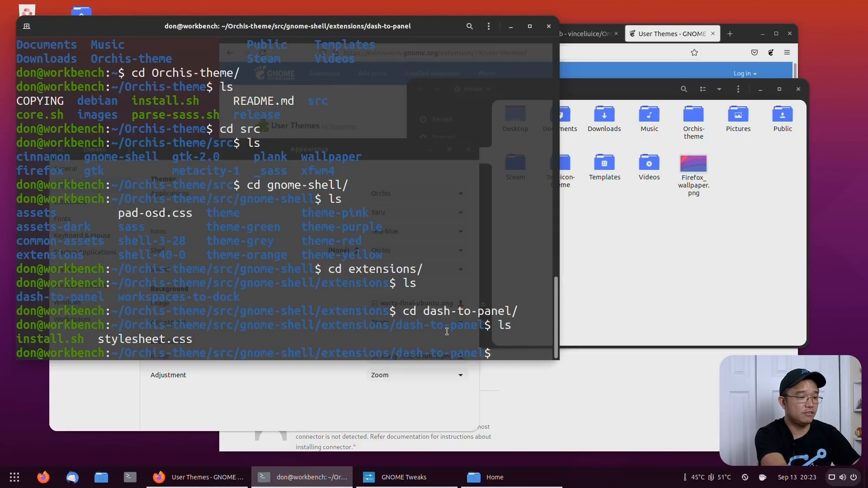
{"action": "type", "text": "./"}
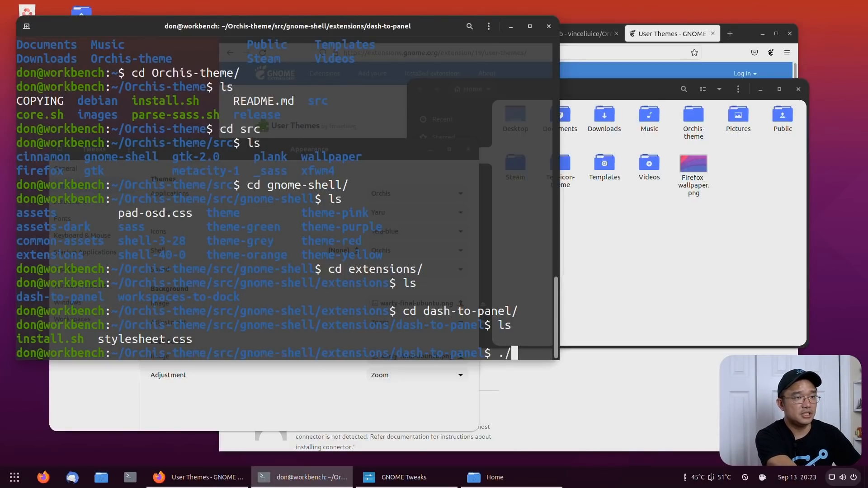
{"action": "type", "text": "install.sh"}
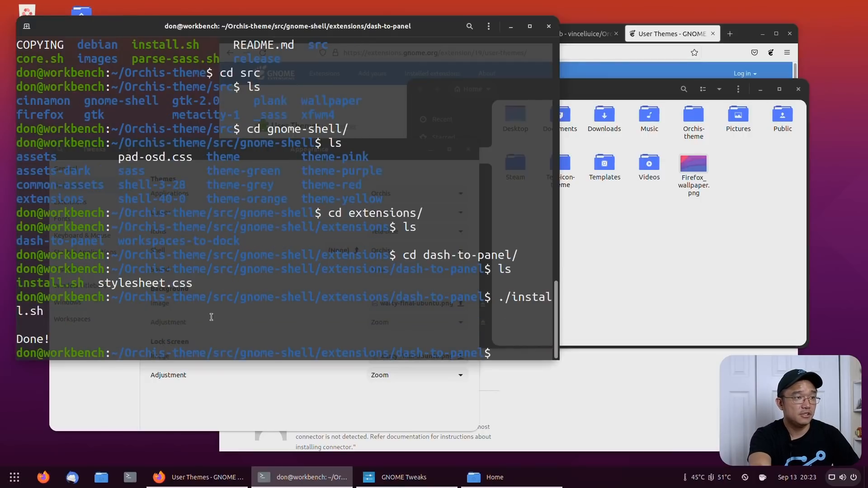
{"action": "mouse_move", "coordinate": [26, 441]}
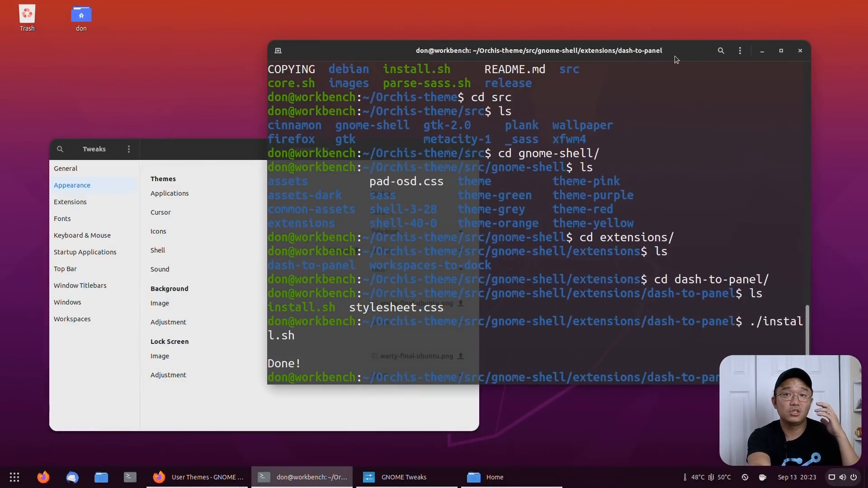
Step: Minimize Tweaks and reach Change Background… from the desktop context menu
{"action": "left_click", "coordinate": [399, 477]}
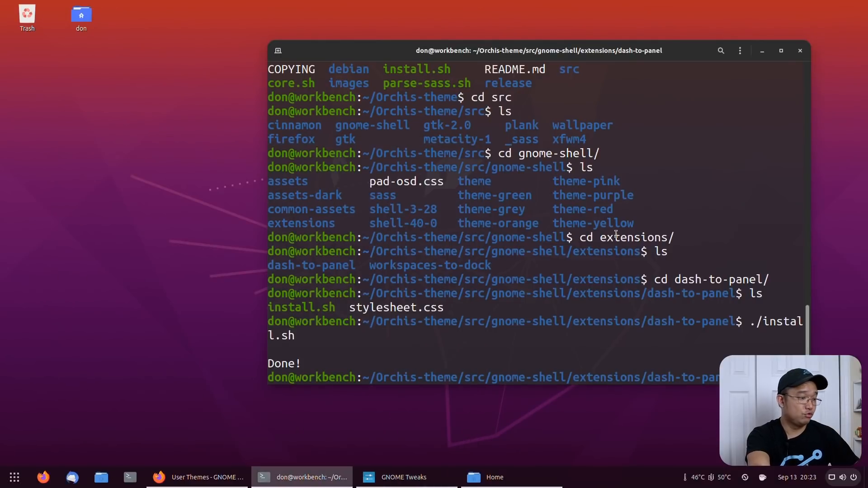
{"action": "right_click", "coordinate": [132, 263]}
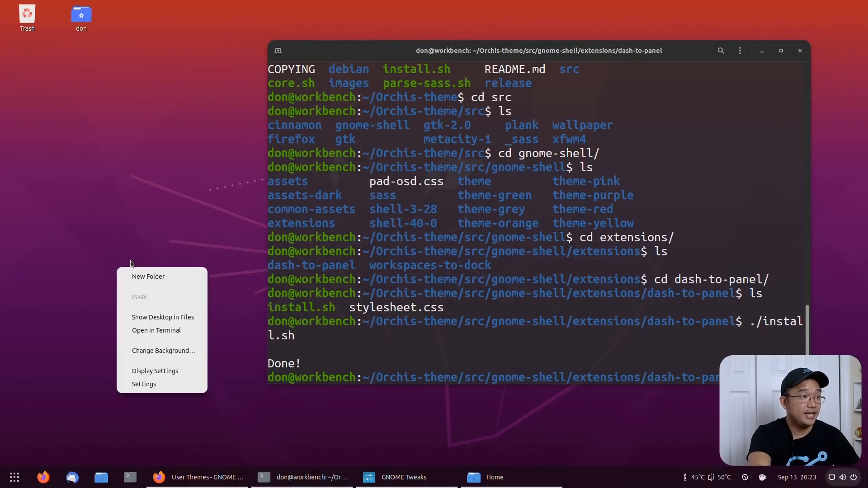
{"action": "mouse_move", "coordinate": [181, 378]}
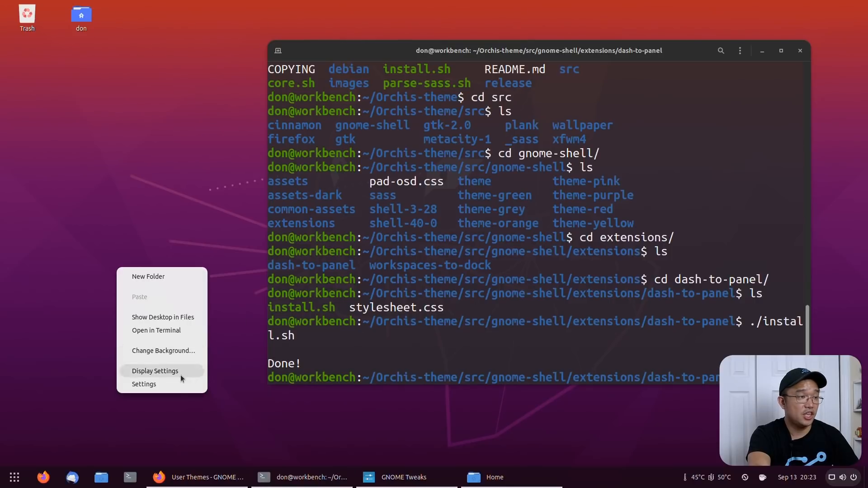
{"action": "mouse_move", "coordinate": [160, 364]}
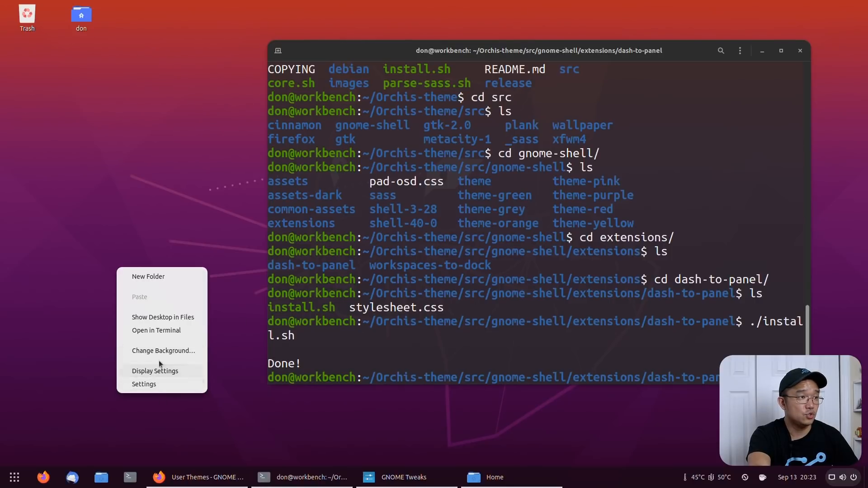
{"action": "left_click", "coordinate": [163, 350]}
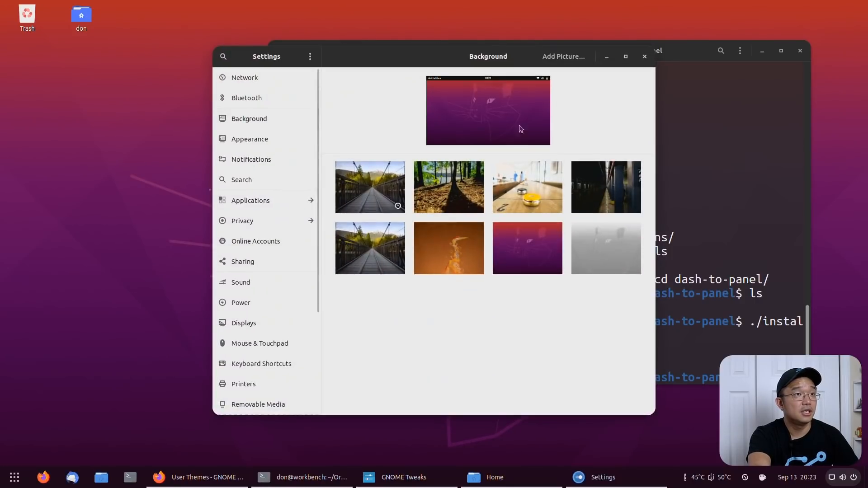
Step: Add Orchis-theme/src/wallpaper/1080p.jpg as the desktop background picture
{"action": "left_click", "coordinate": [563, 56]}
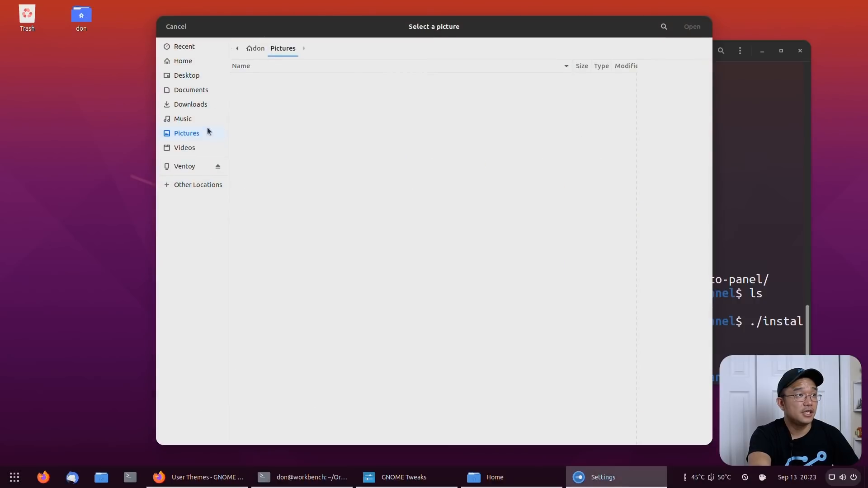
{"action": "mouse_move", "coordinate": [182, 81]}
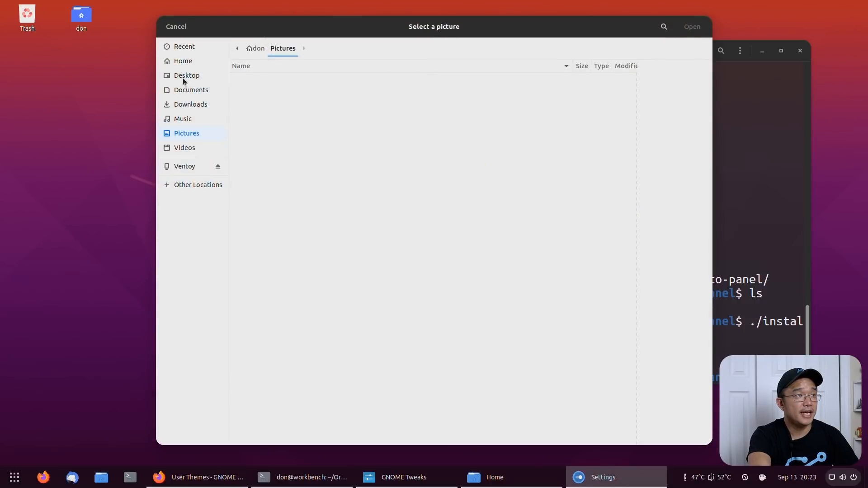
{"action": "left_click", "coordinate": [184, 61]}
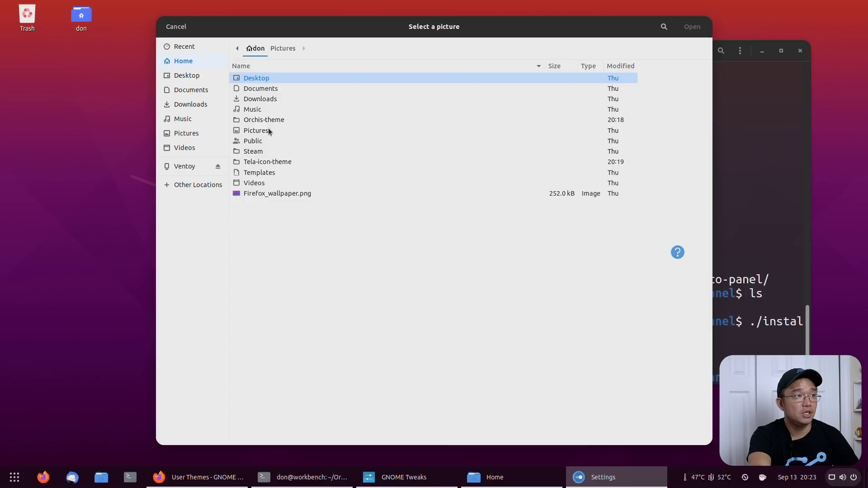
{"action": "double_click", "coordinate": [264, 119]}
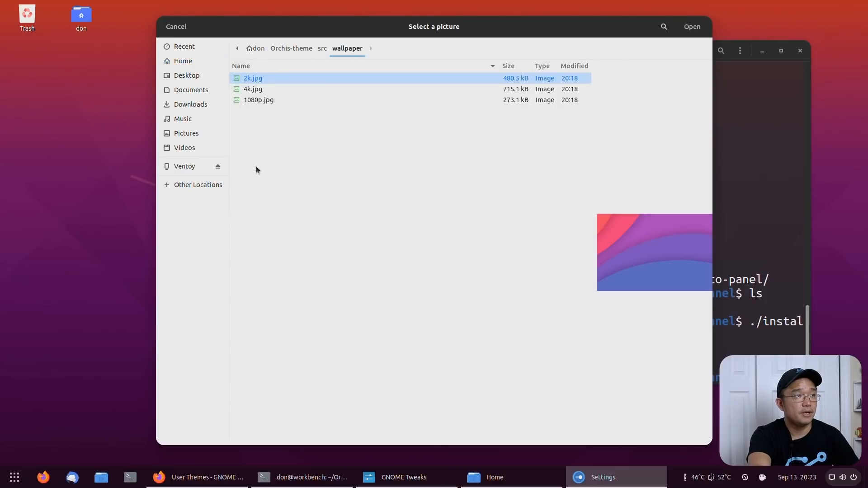
{"action": "left_click", "coordinate": [253, 89]}
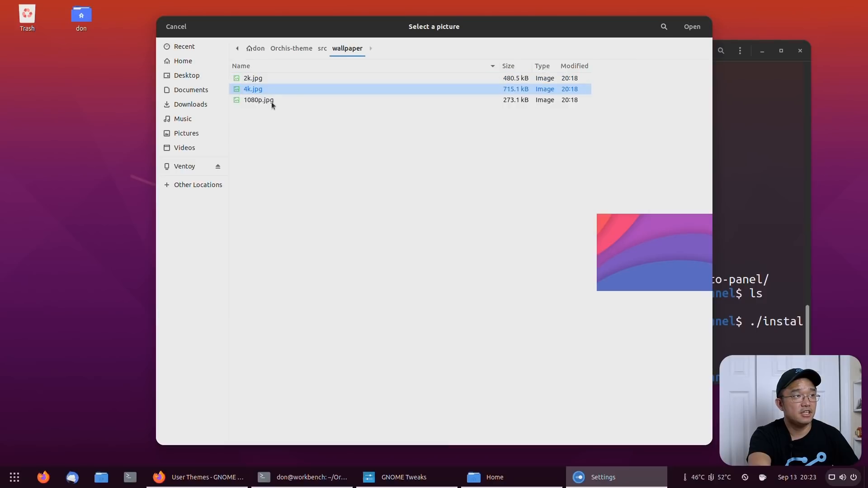
{"action": "left_click", "coordinate": [259, 99]}
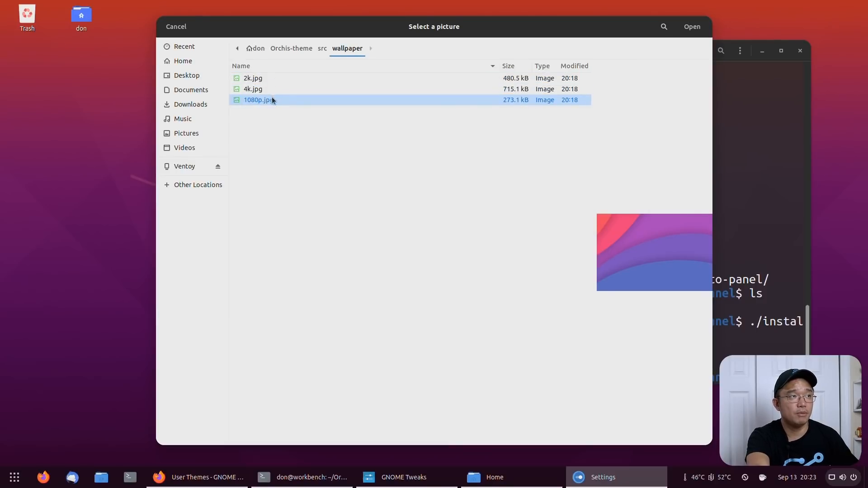
{"action": "mouse_move", "coordinate": [282, 96]}
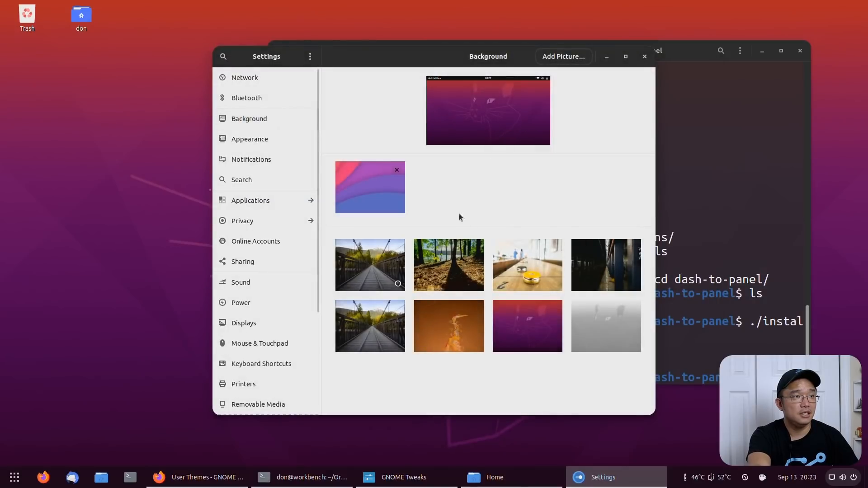
{"action": "mouse_move", "coordinate": [580, 195]}
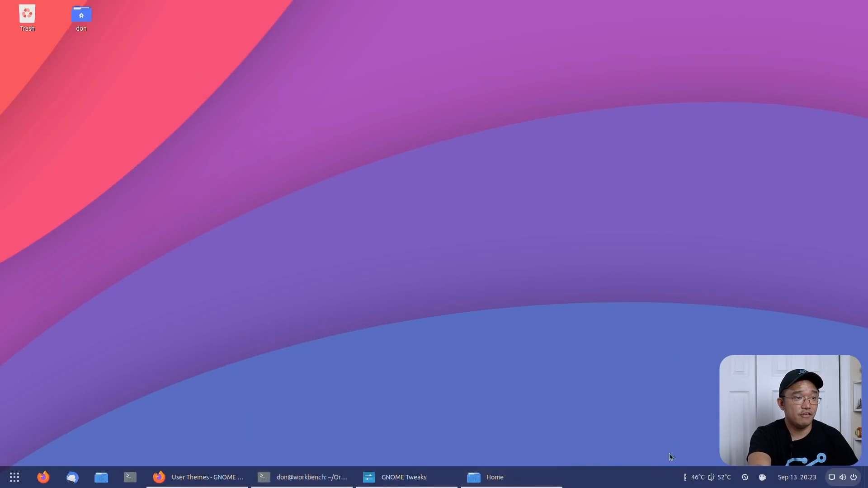
Step: Restore the Tweaks window from the taskbar over the new Orchis wallpaper
{"action": "left_click", "coordinate": [14, 477]}
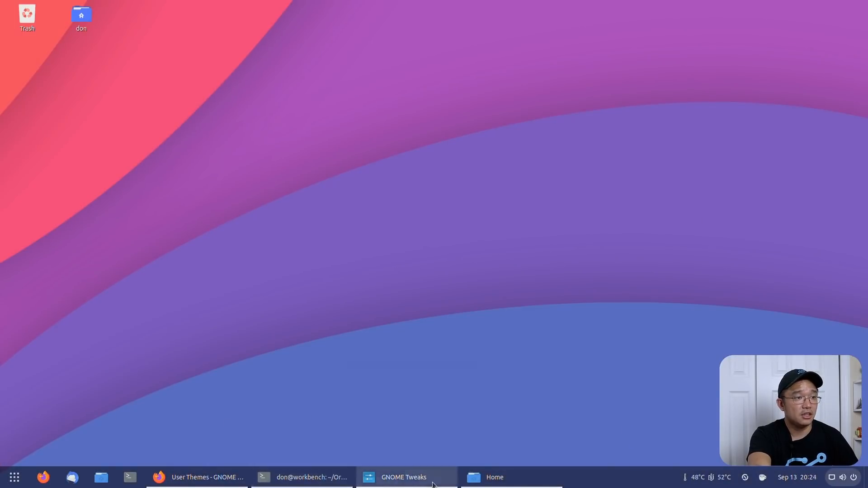
{"action": "left_click", "coordinate": [402, 477]}
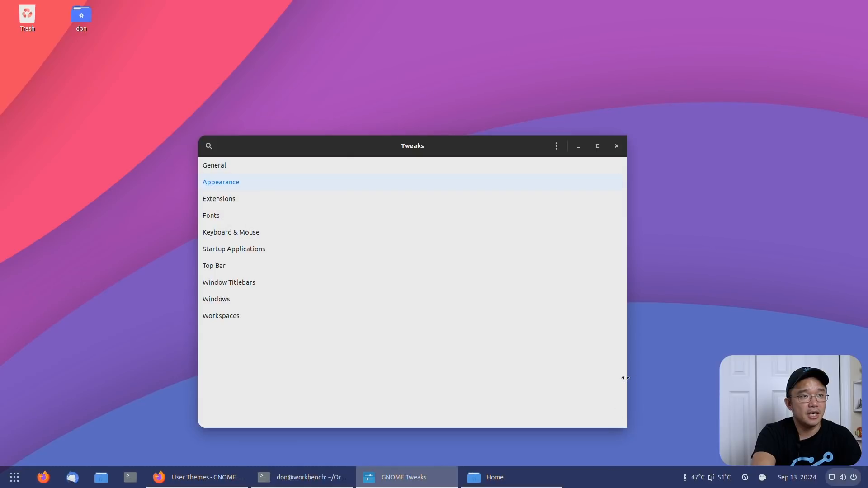
Step: Preview the Orchis-dark applications theme, then return applications to plain Orchis
{"action": "left_click", "coordinate": [220, 182]}
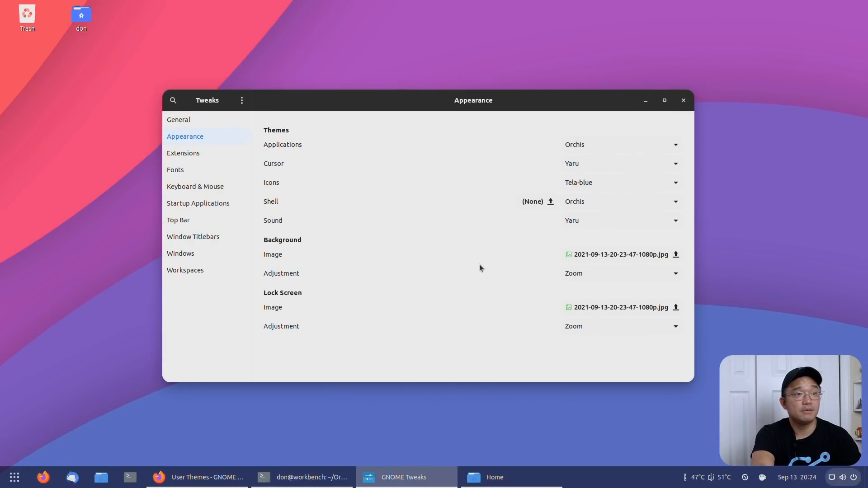
{"action": "mouse_move", "coordinate": [496, 264]}
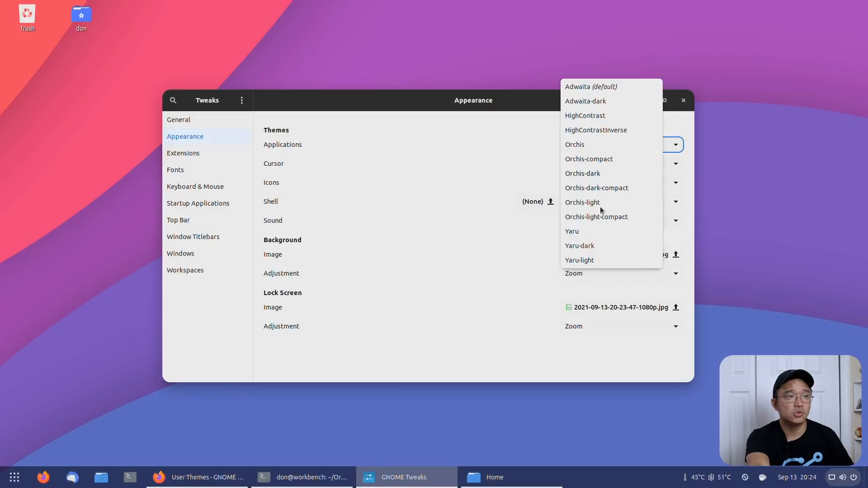
{"action": "left_click", "coordinate": [582, 173]}
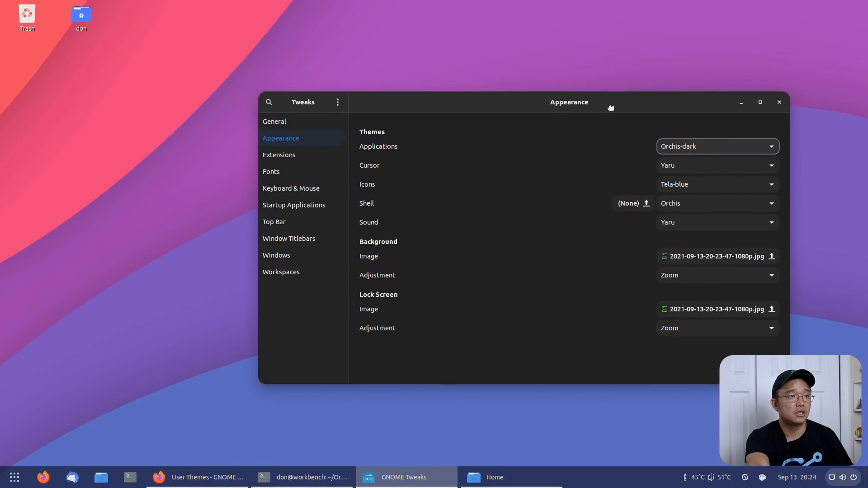
{"action": "left_click", "coordinate": [306, 478]}
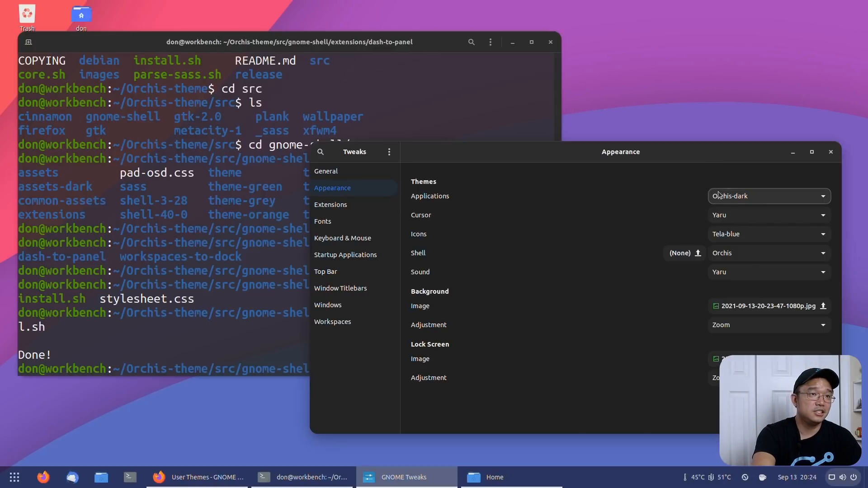
{"action": "left_click", "coordinate": [769, 196]}
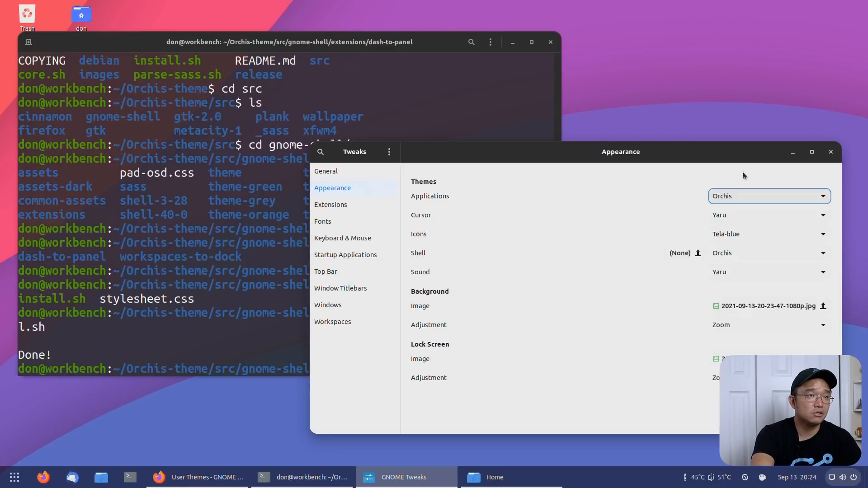